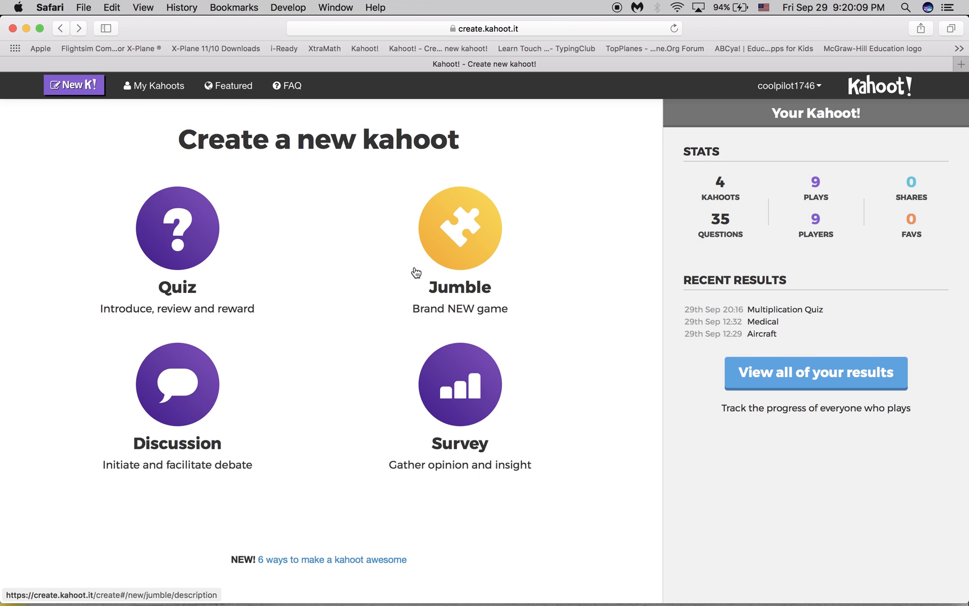
{"action": "mouse_move", "coordinate": [70, 73]}
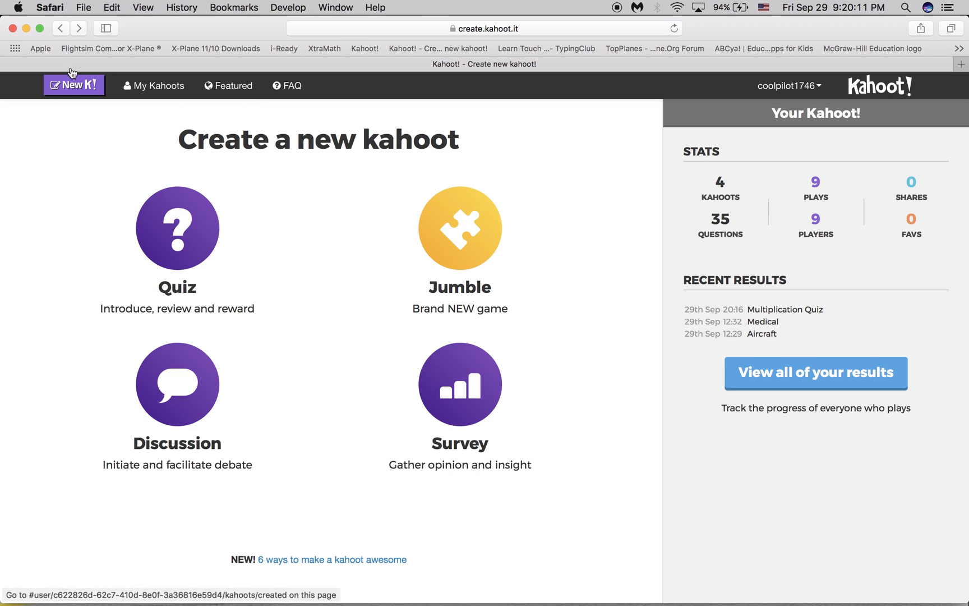
{"action": "mouse_move", "coordinate": [203, 230]}
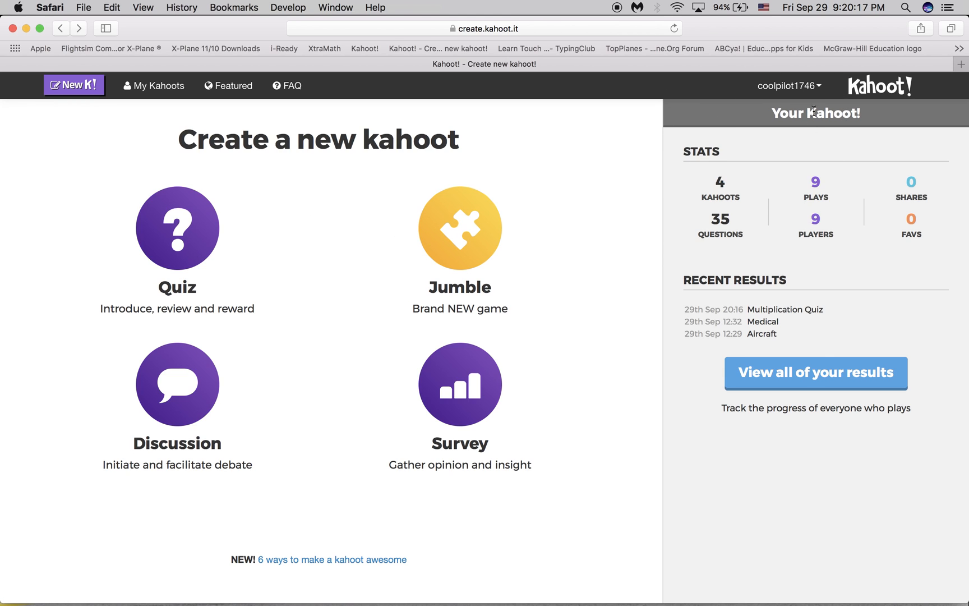
{"action": "mouse_move", "coordinate": [731, 107]}
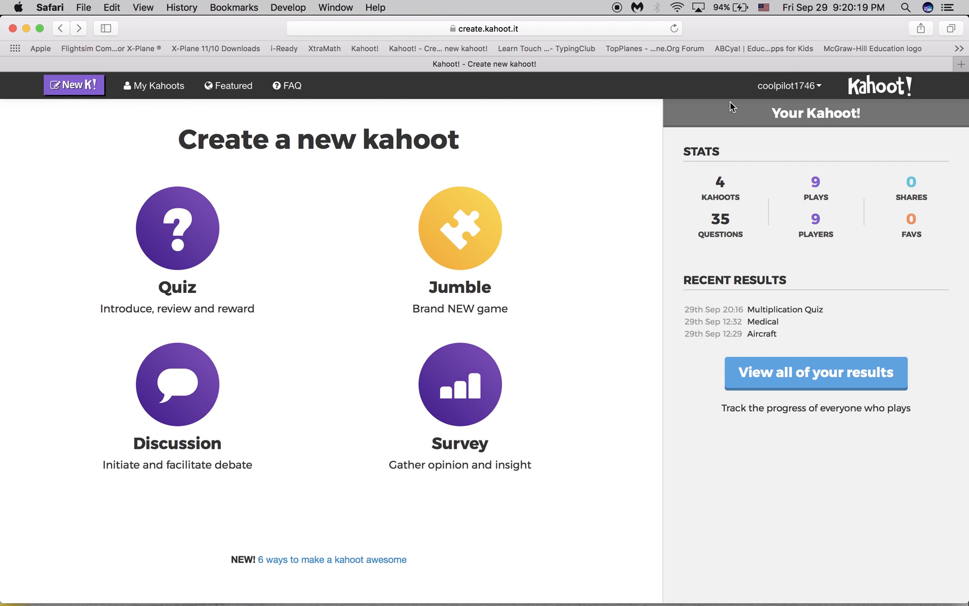
{"action": "mouse_move", "coordinate": [775, 85]}
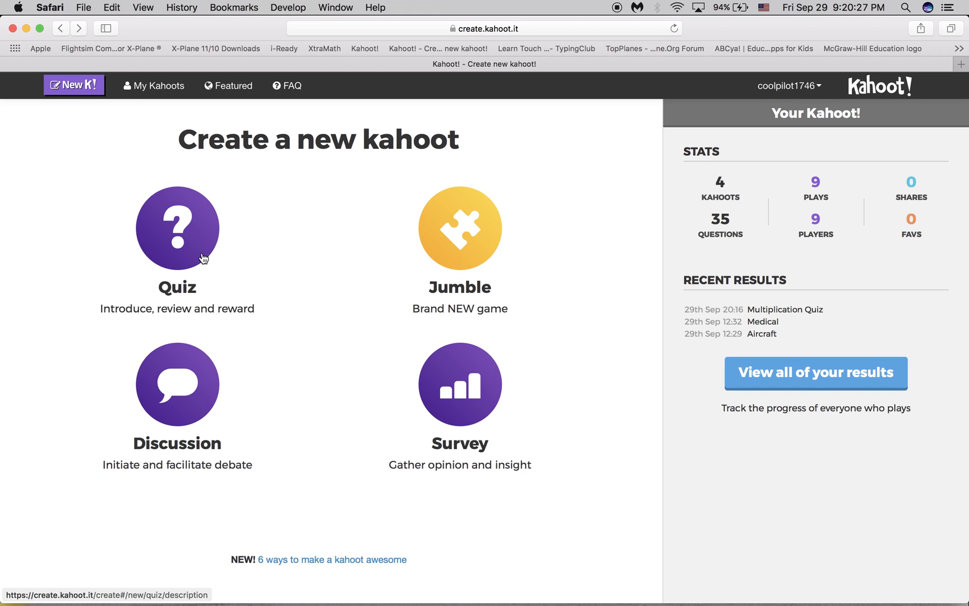
Create a quiz titled 'Division', described 'Know all division facts!!!!', with Training audience.
{"action": "left_click", "coordinate": [177, 227]}
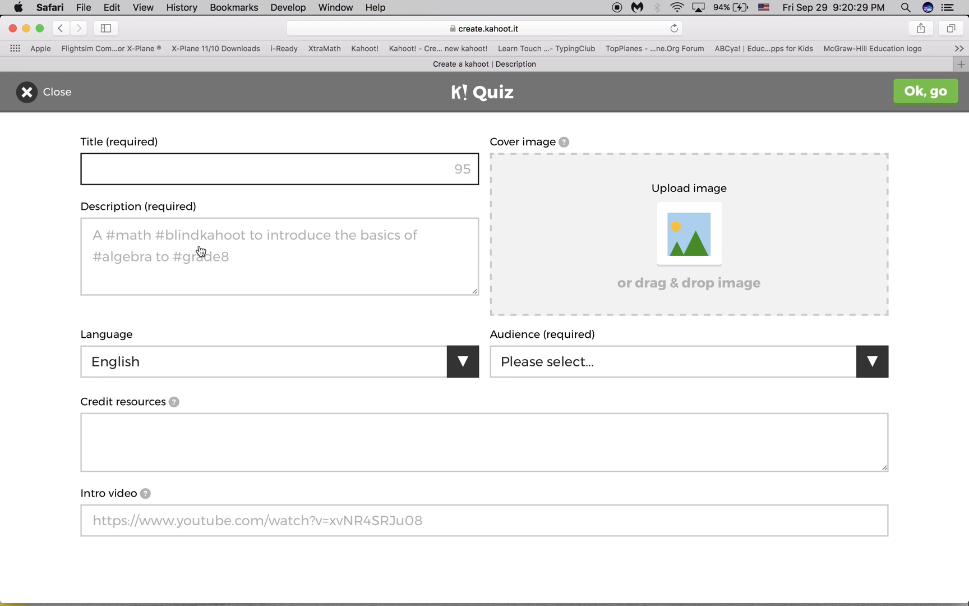
{"action": "left_click", "coordinate": [278, 170]}
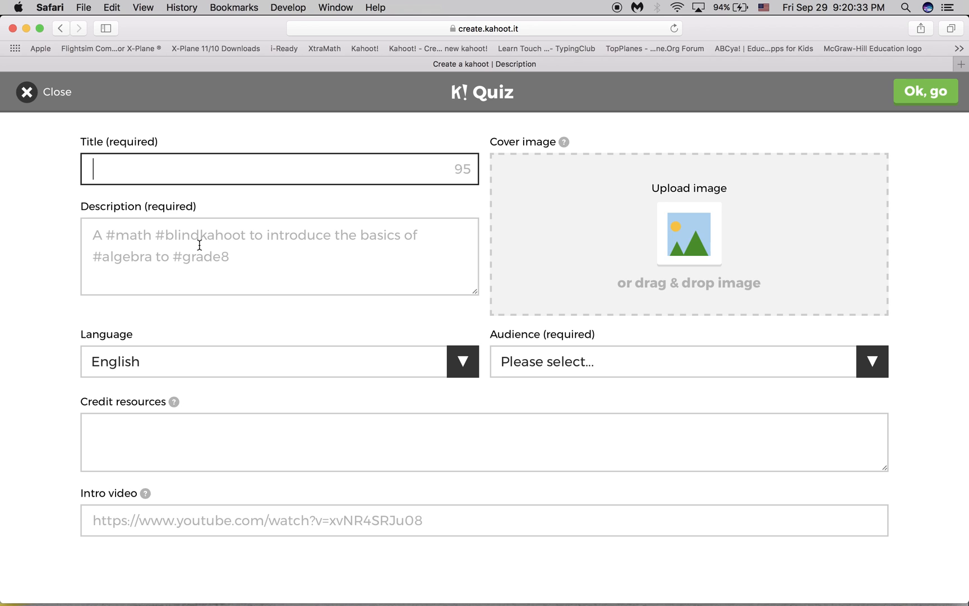
{"action": "mouse_move", "coordinate": [196, 241]}
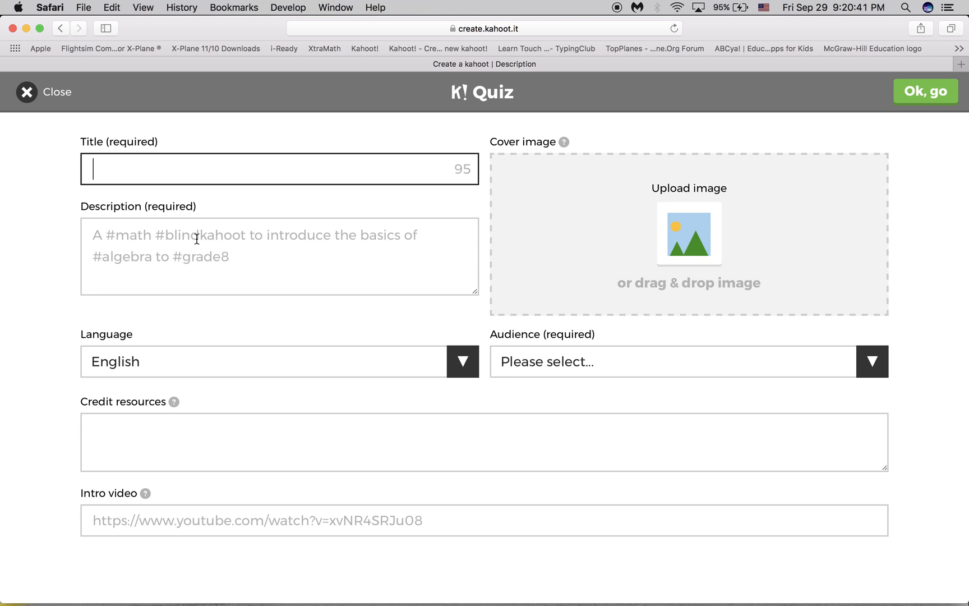
{"action": "type", "text": "Division"}
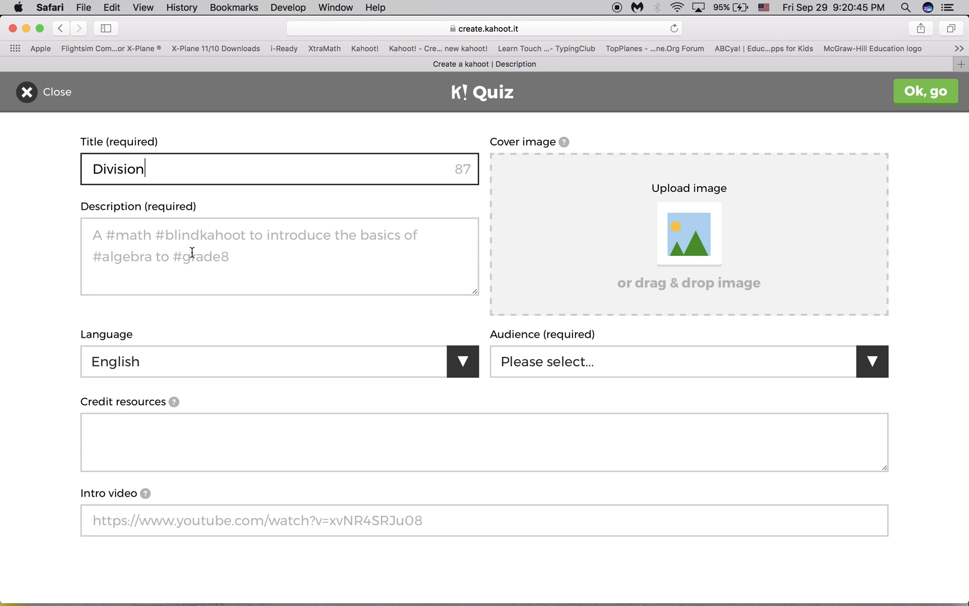
{"action": "mouse_move", "coordinate": [187, 233]}
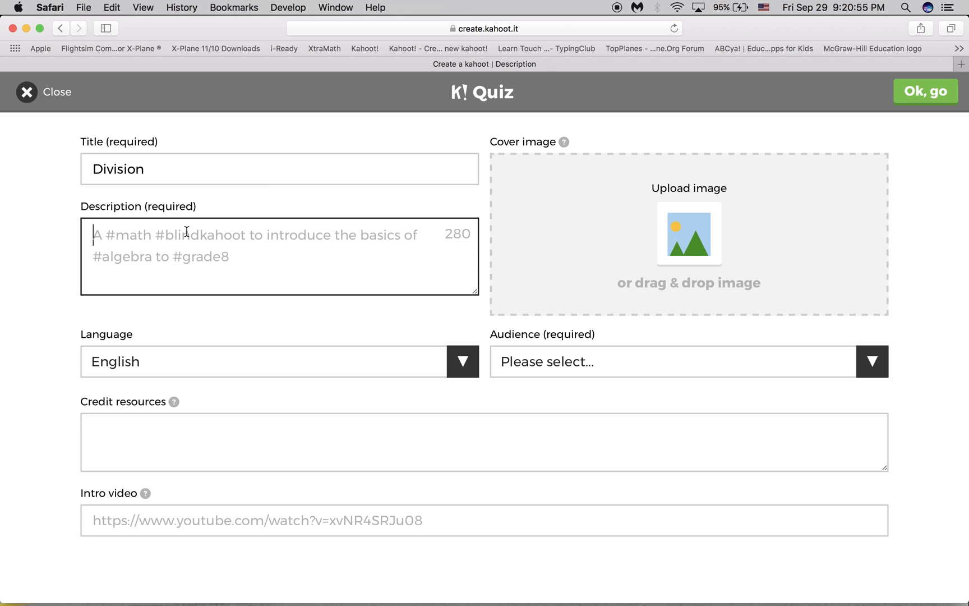
{"action": "type", "text": "Ko"}
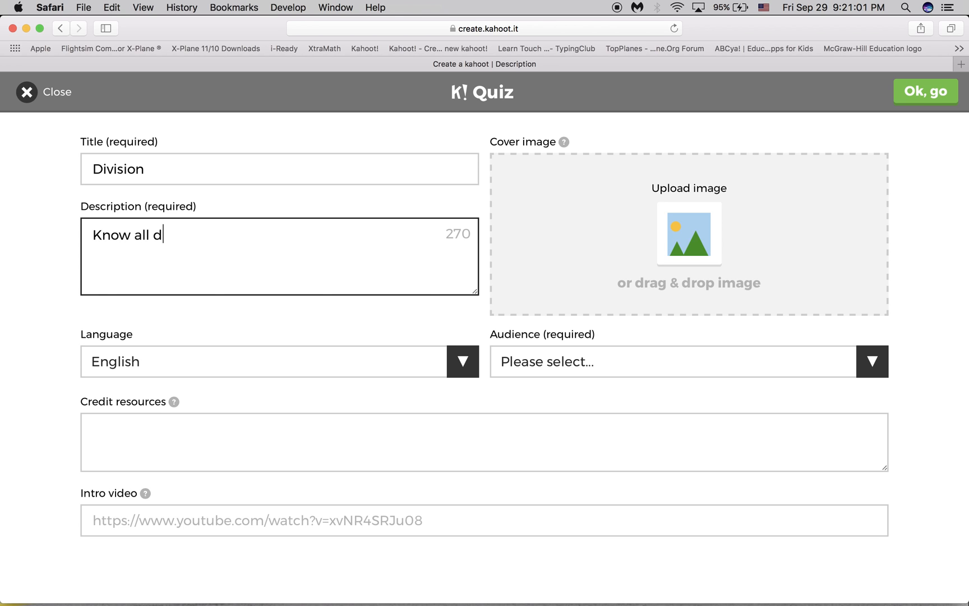
{"action": "type", "text": "ivis"}
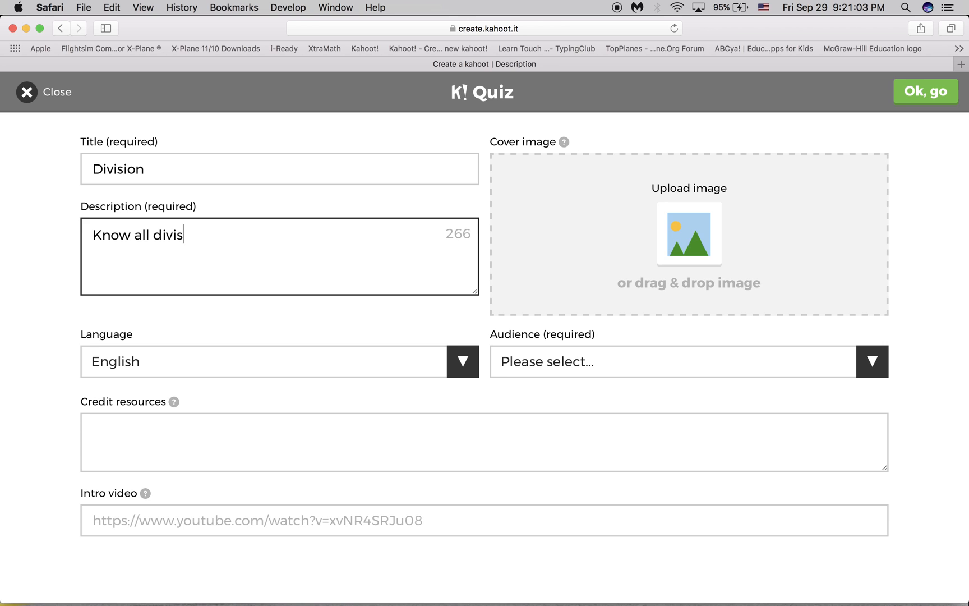
{"action": "type", "text": "ion"}
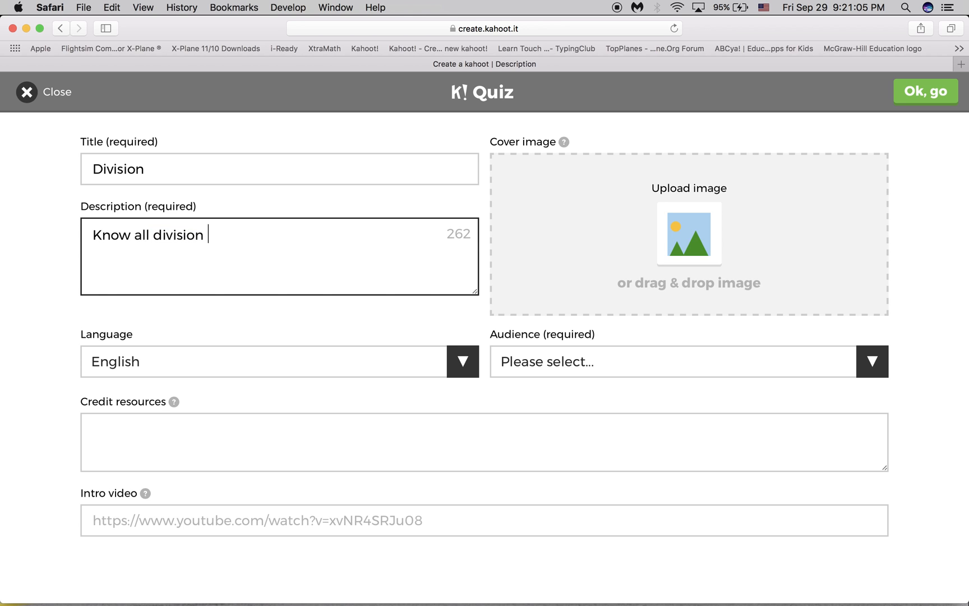
{"action": "type", "text": "facts"}
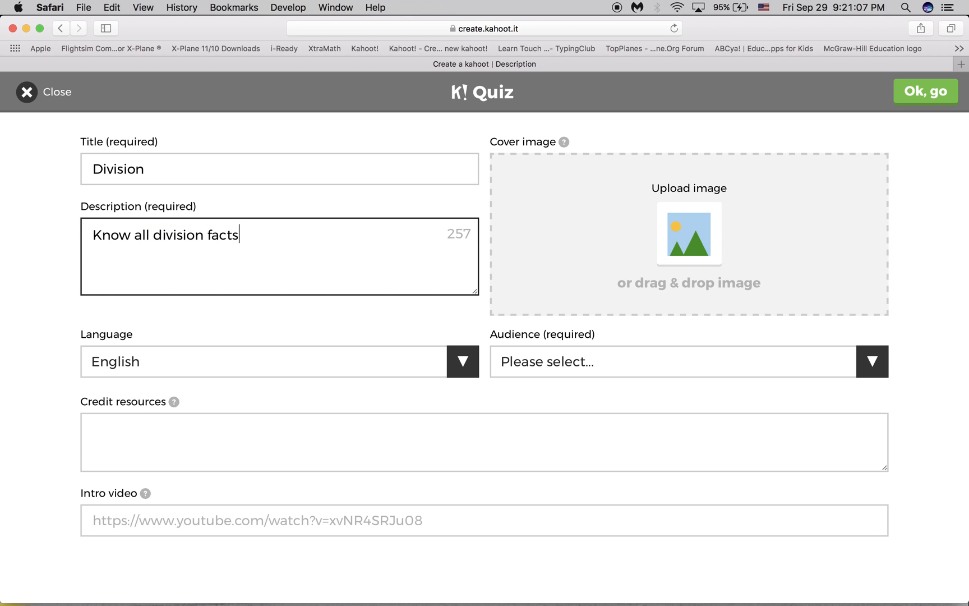
{"action": "type", "text": "!!!!"}
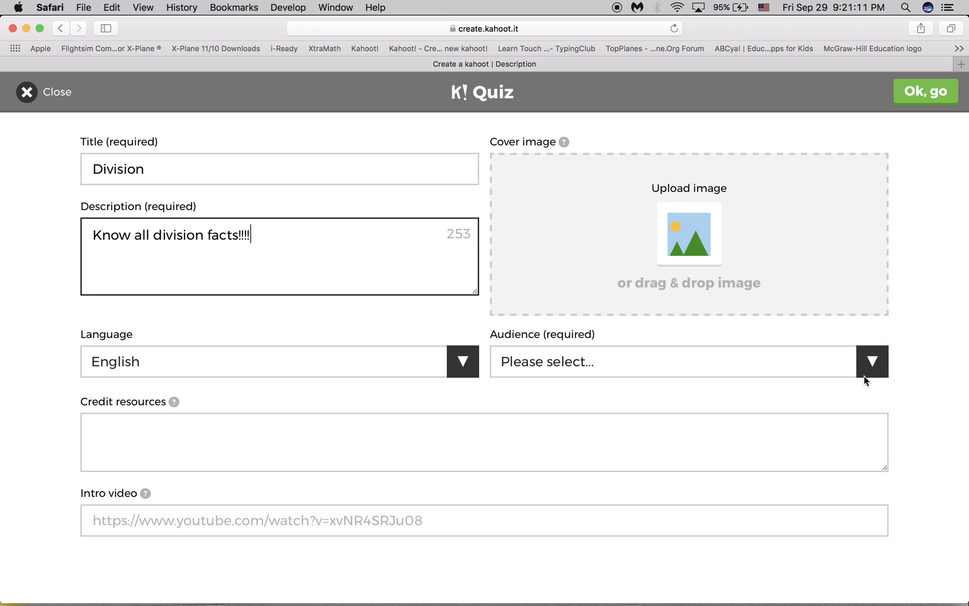
{"action": "mouse_move", "coordinate": [872, 366]}
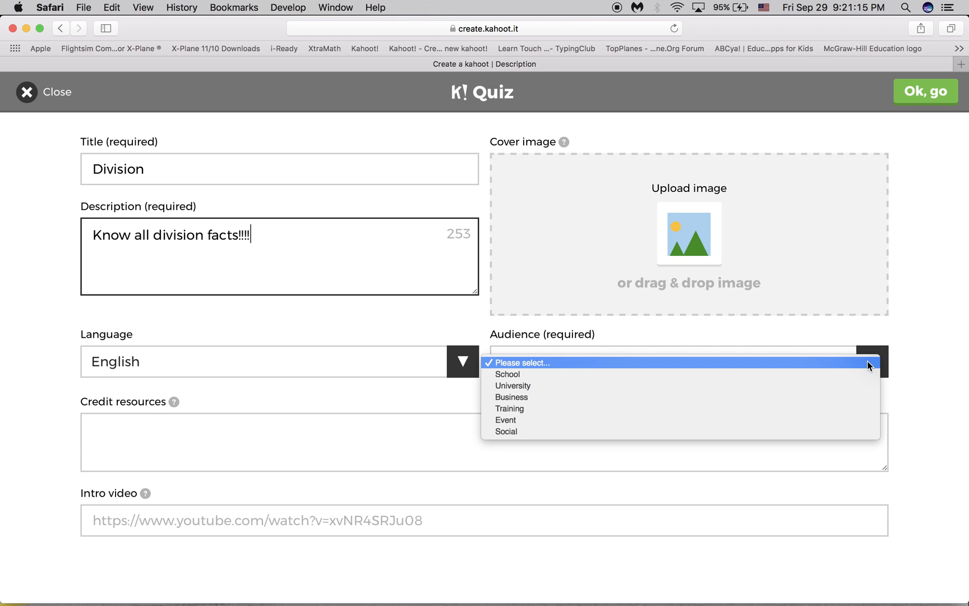
{"action": "mouse_move", "coordinate": [775, 398]}
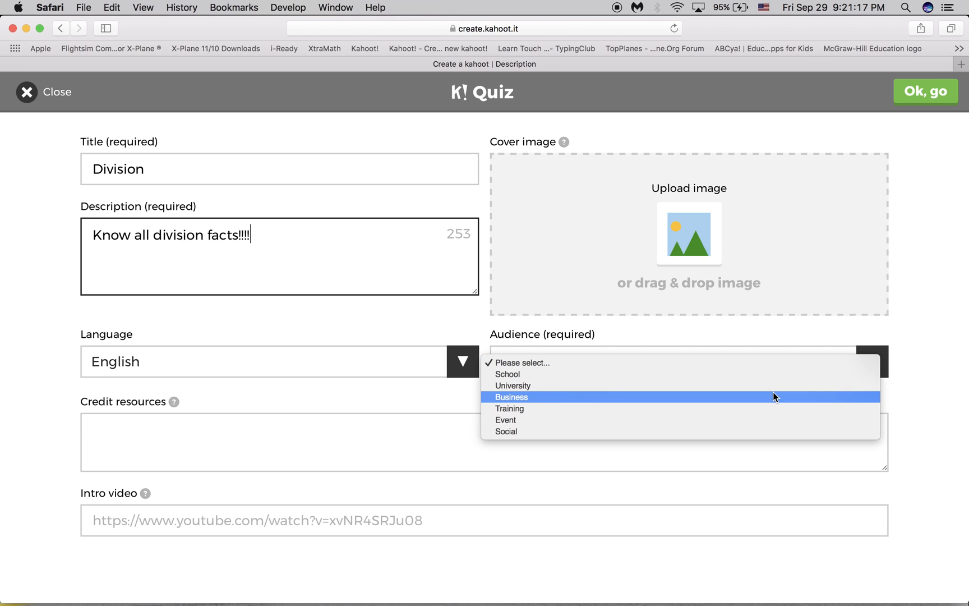
{"action": "left_click", "coordinate": [508, 408]}
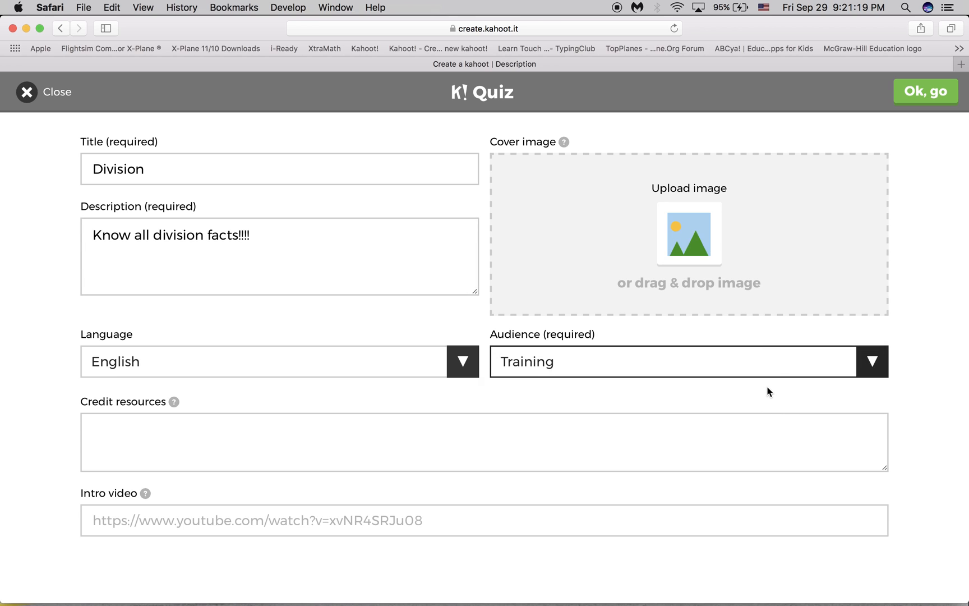
{"action": "mouse_move", "coordinate": [27, 420]}
{"action": "type", "text": "division sy"}
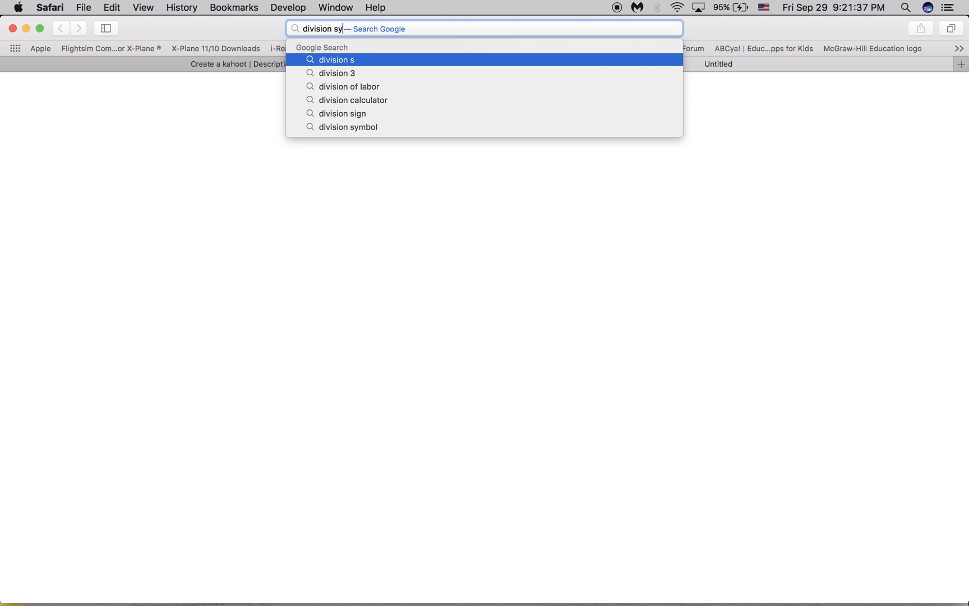
Search Google Images for 'division symbol' and open a plain division sign image.
{"action": "left_click", "coordinate": [347, 127]}
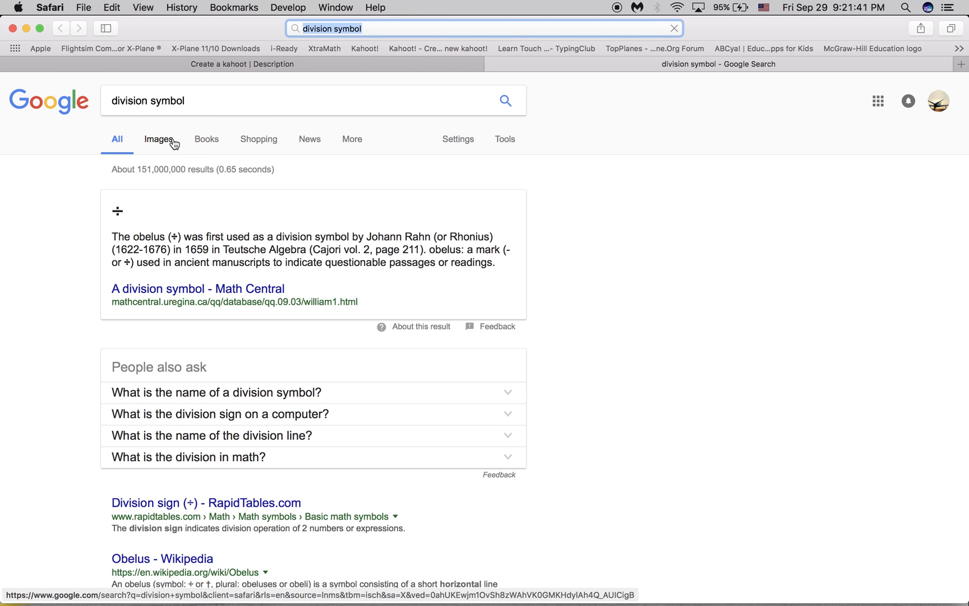
{"action": "left_click", "coordinate": [158, 139]}
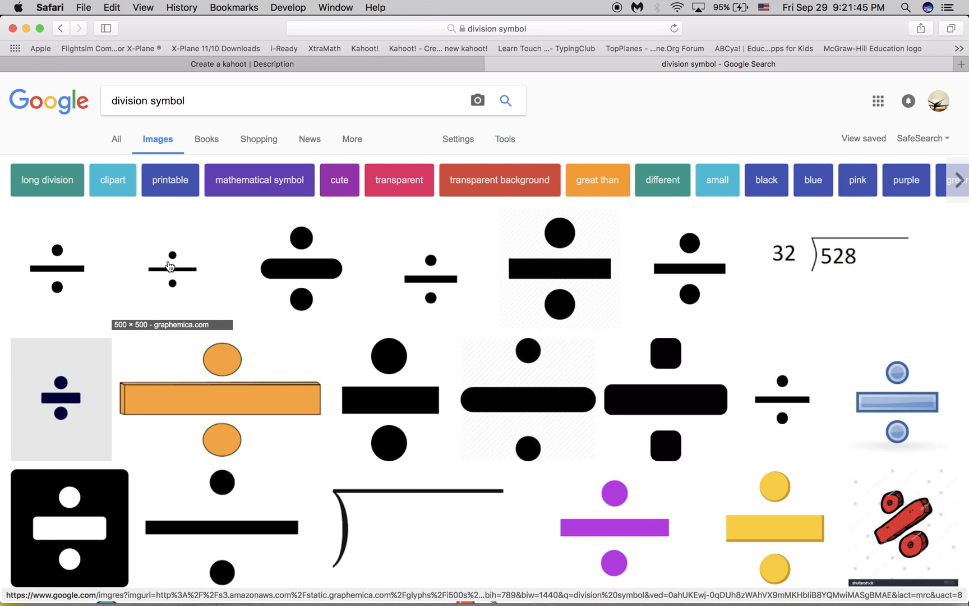
{"action": "left_click", "coordinate": [172, 268]}
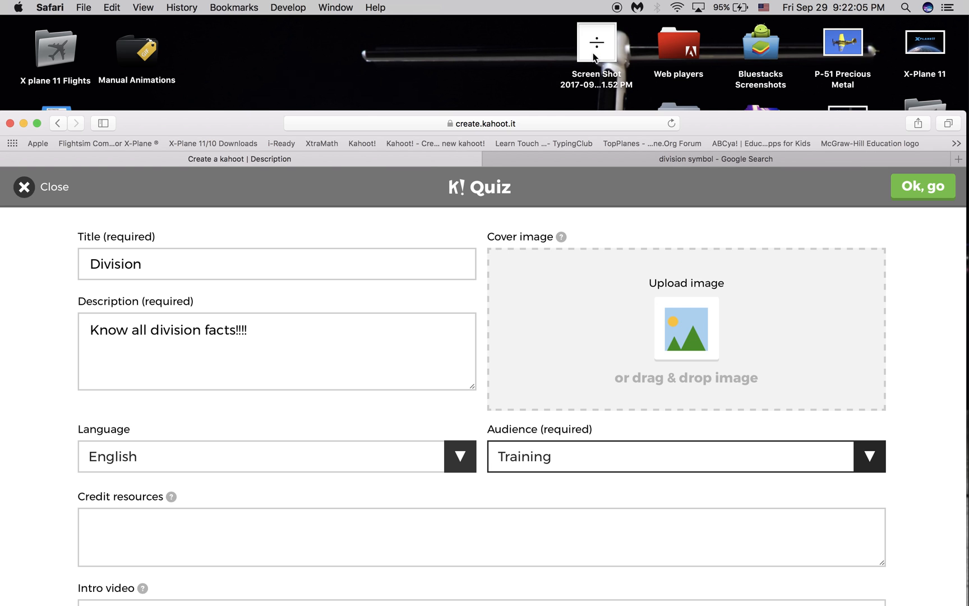
Drag the division sign screenshot onto the quiz's Cover image area.
{"action": "left_click_drag", "start_coordinate": [595, 42], "coordinate": [667, 275]}
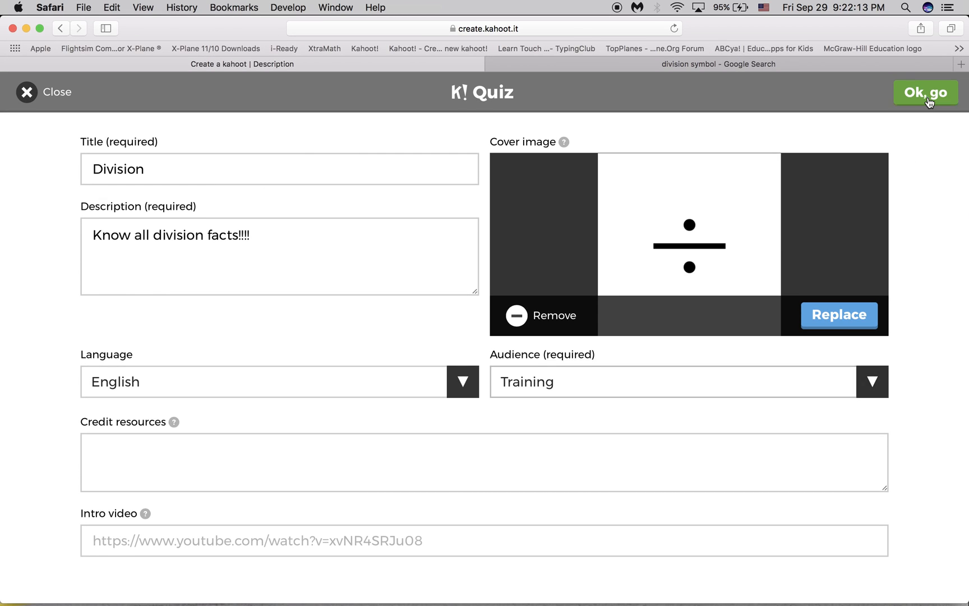
Confirm the quiz details and add a blank first question.
{"action": "left_click", "coordinate": [925, 93]}
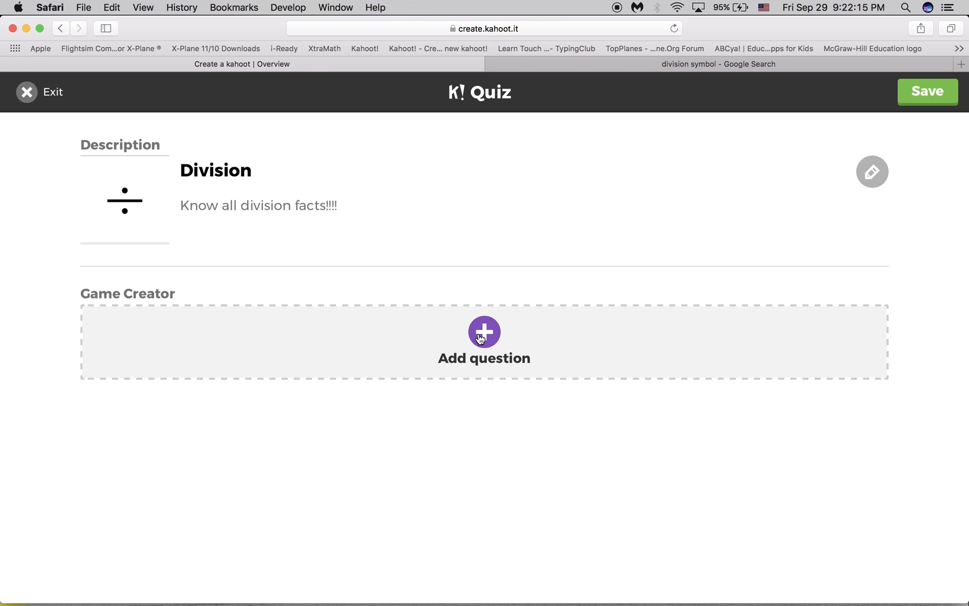
{"action": "mouse_move", "coordinate": [40, 237]}
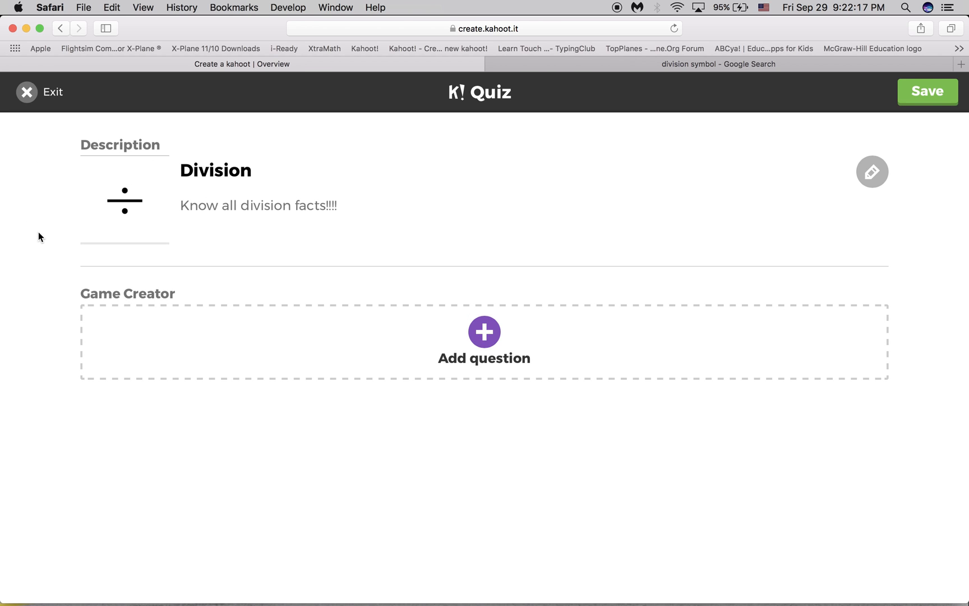
{"action": "mouse_move", "coordinate": [486, 333]}
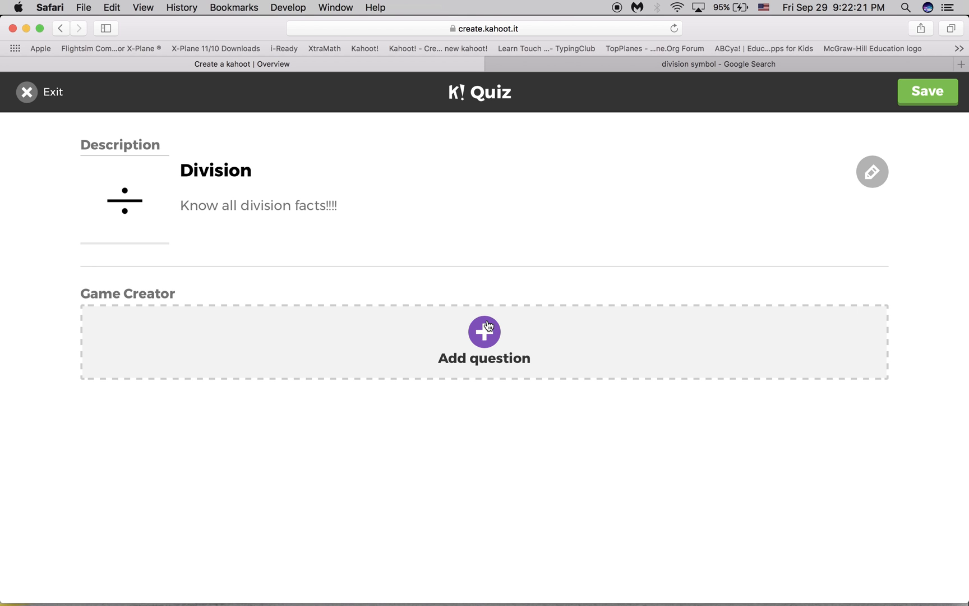
{"action": "left_click", "coordinate": [484, 332]}
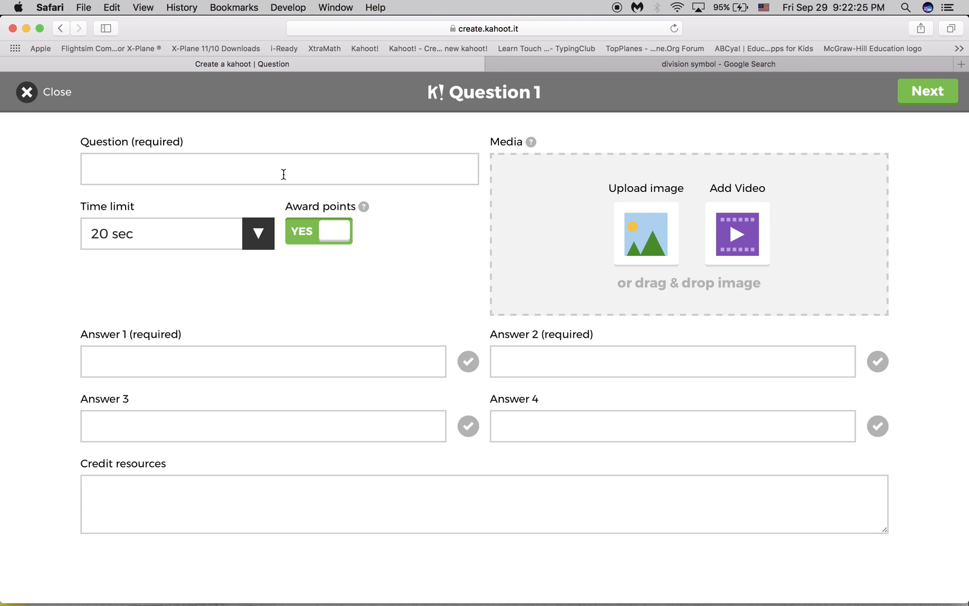
Enter 'Which is the correct quotient?' as question 1, keeping a 20-second limit.
{"action": "left_click", "coordinate": [283, 168]}
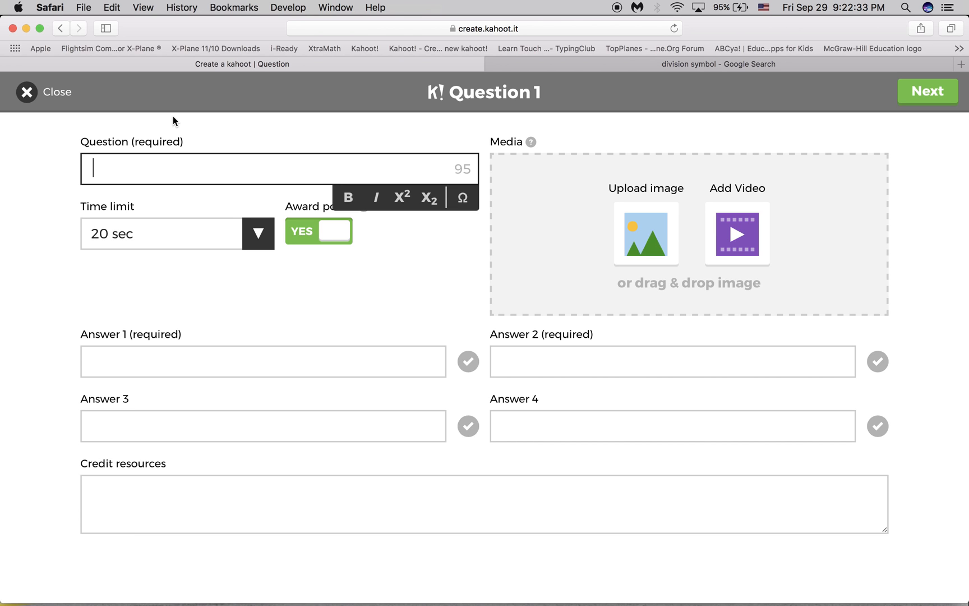
{"action": "type", "text": "Which is"}
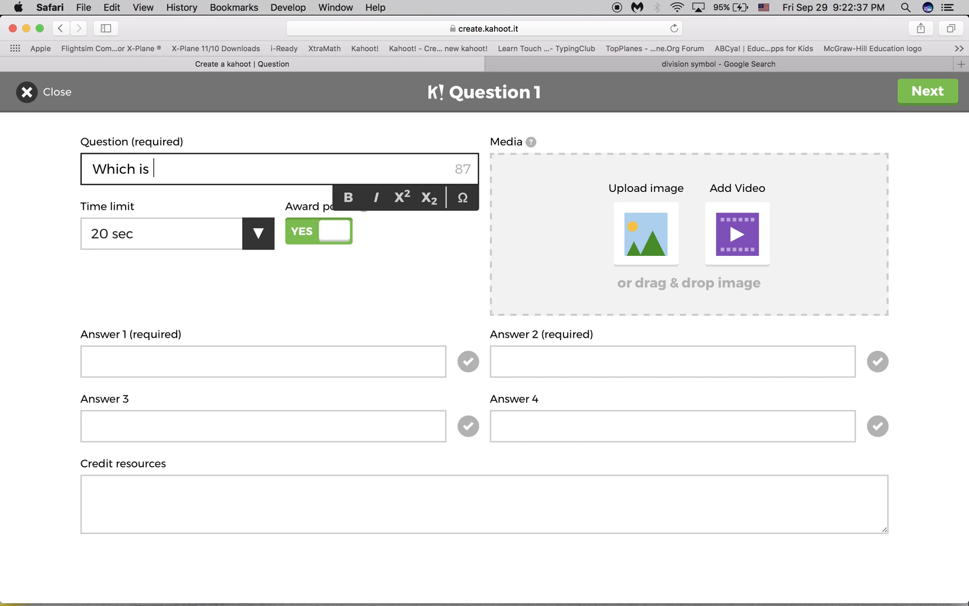
{"action": "type", "text": "the"}
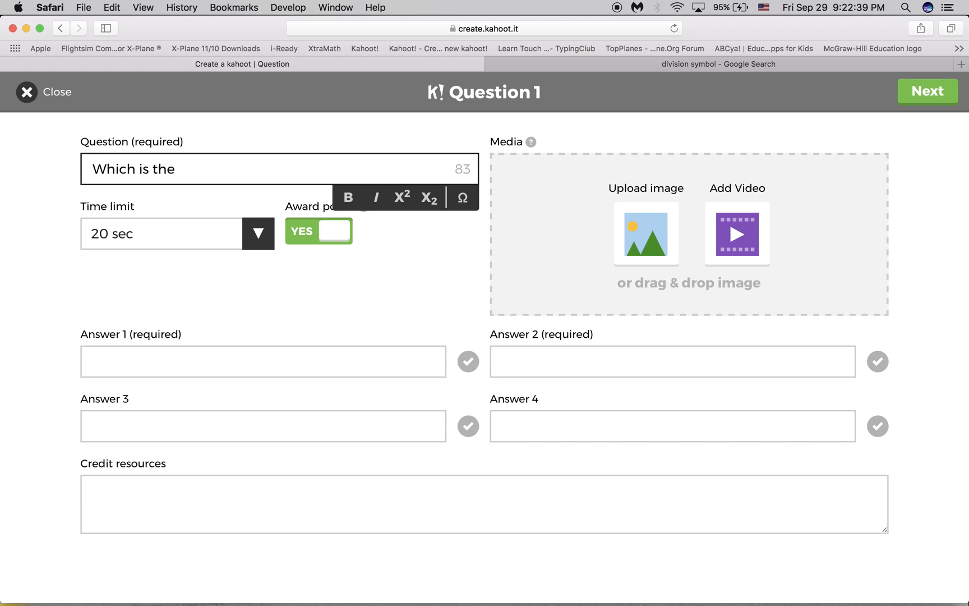
{"action": "type", "text": "correct qu"}
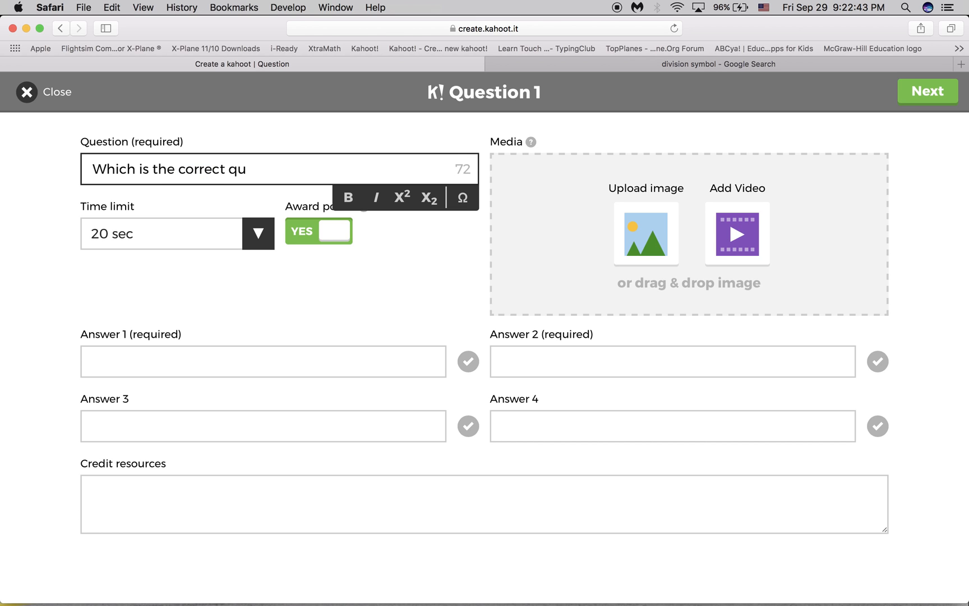
{"action": "type", "text": "otien"}
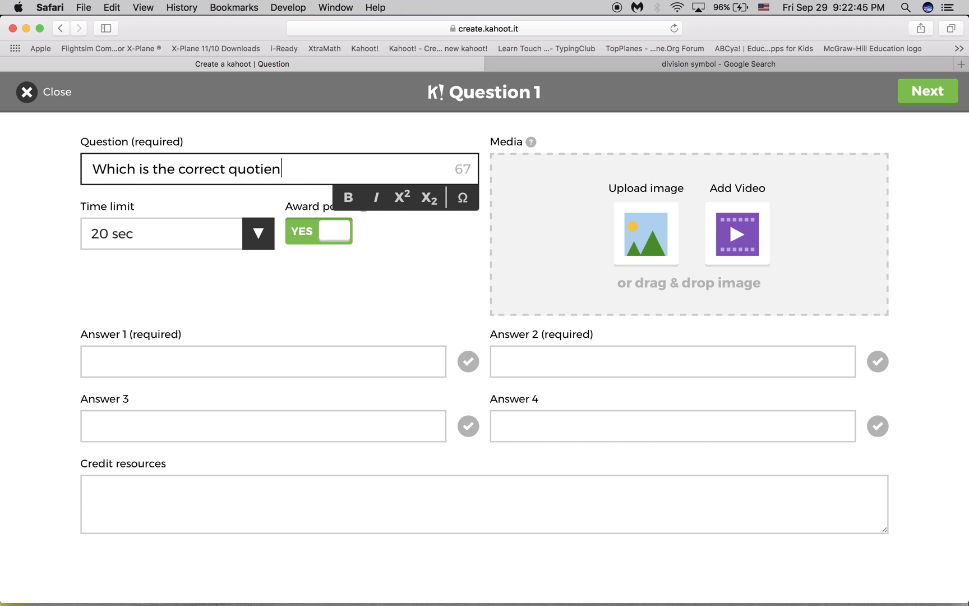
{"action": "type", "text": "t?"}
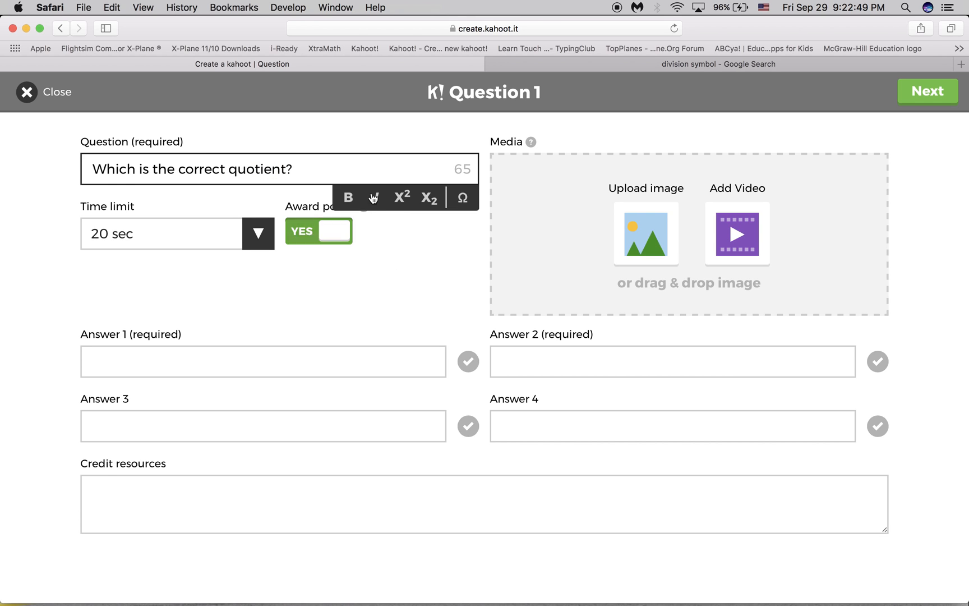
{"action": "mouse_move", "coordinate": [392, 208]}
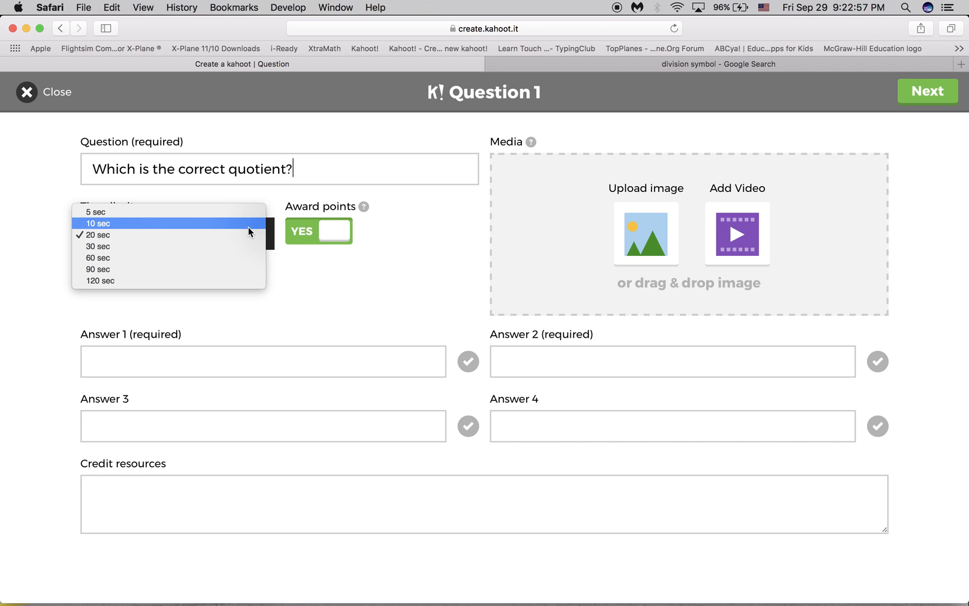
{"action": "left_click", "coordinate": [97, 234]}
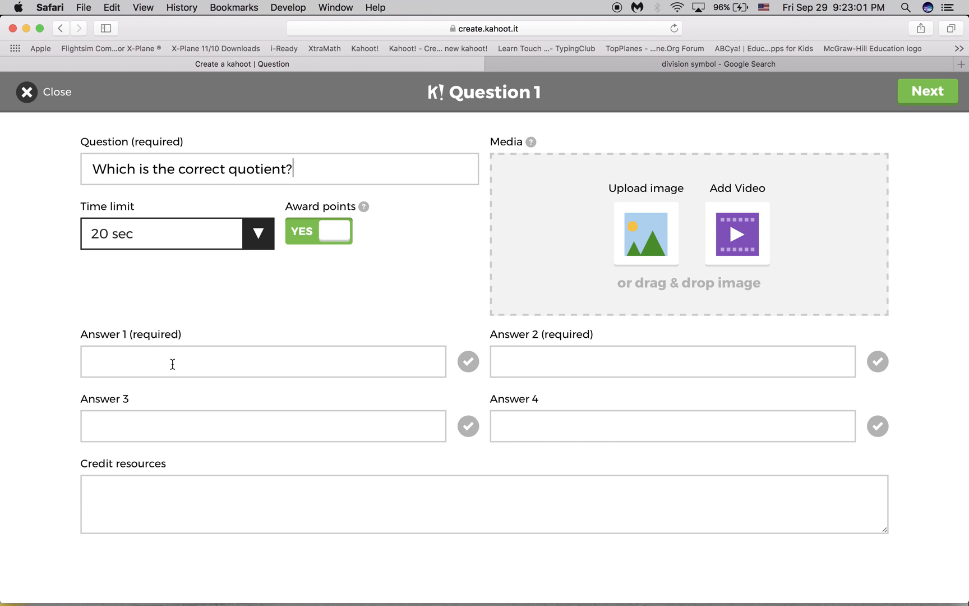
{"action": "mouse_move", "coordinate": [218, 371]}
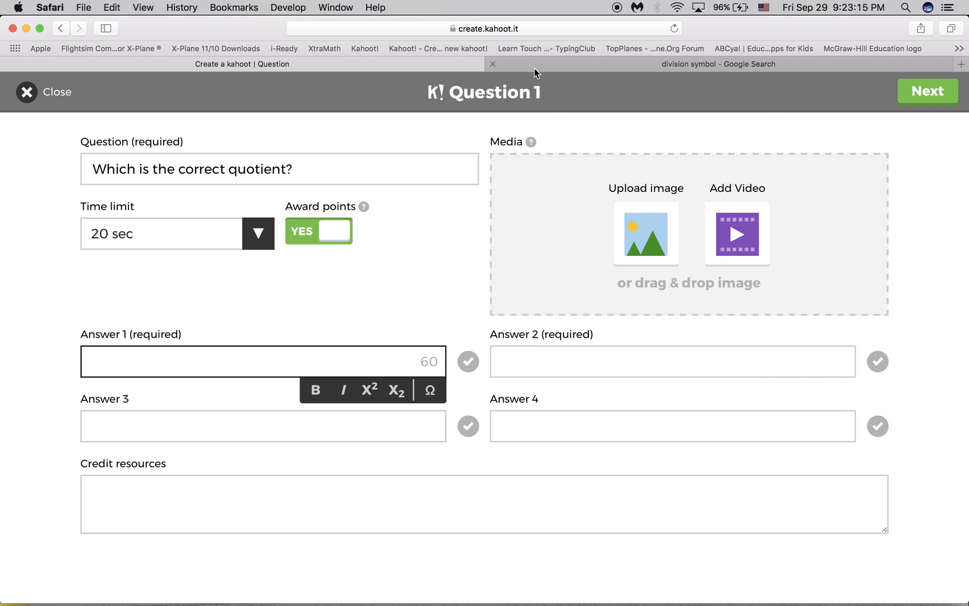
{"action": "left_click", "coordinate": [709, 64]}
{"action": "type", "text": "divisionfac"}
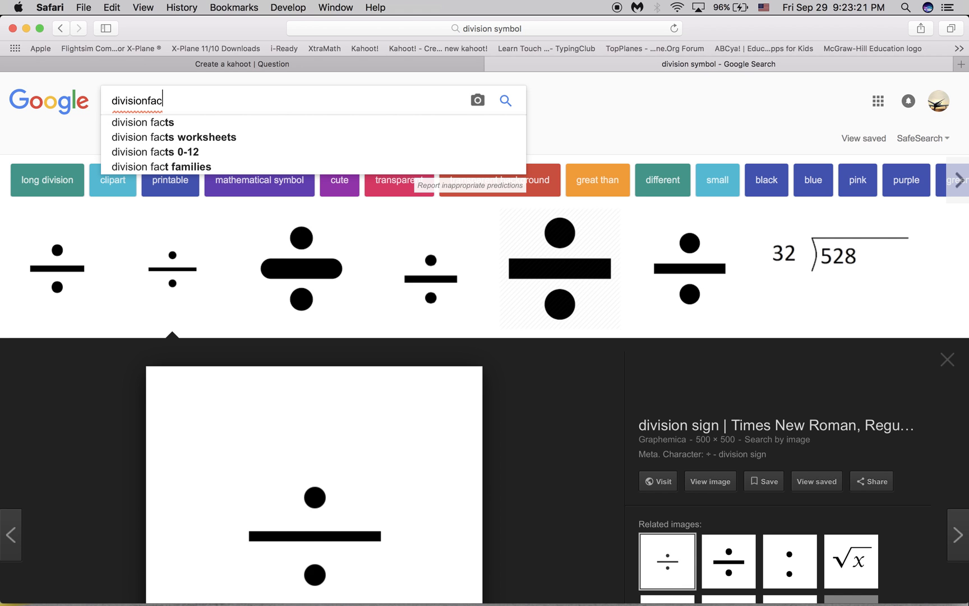
Search Google Images for division facts and open a result picture.
{"action": "left_click", "coordinate": [143, 122]}
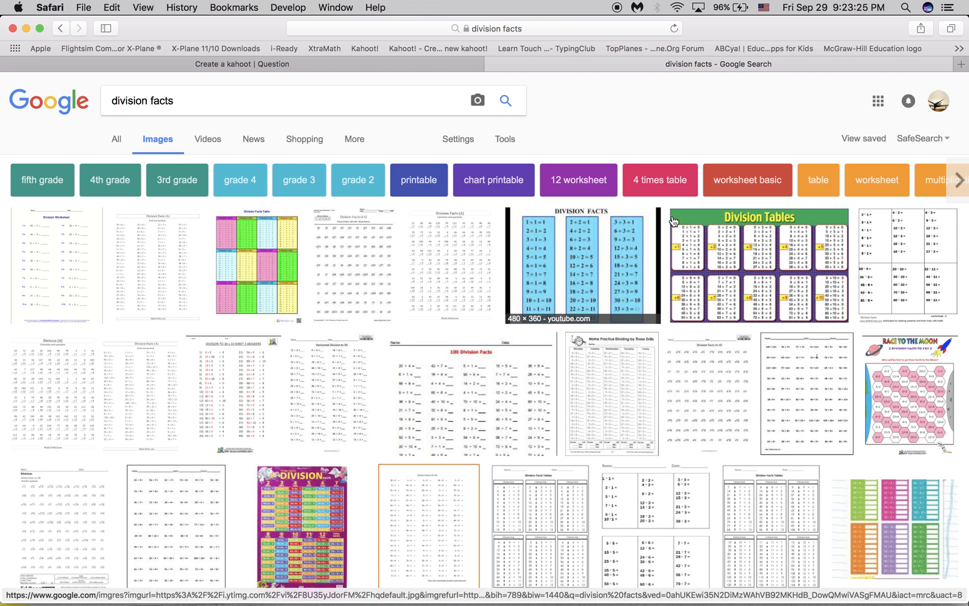
{"action": "left_click", "coordinate": [761, 264]}
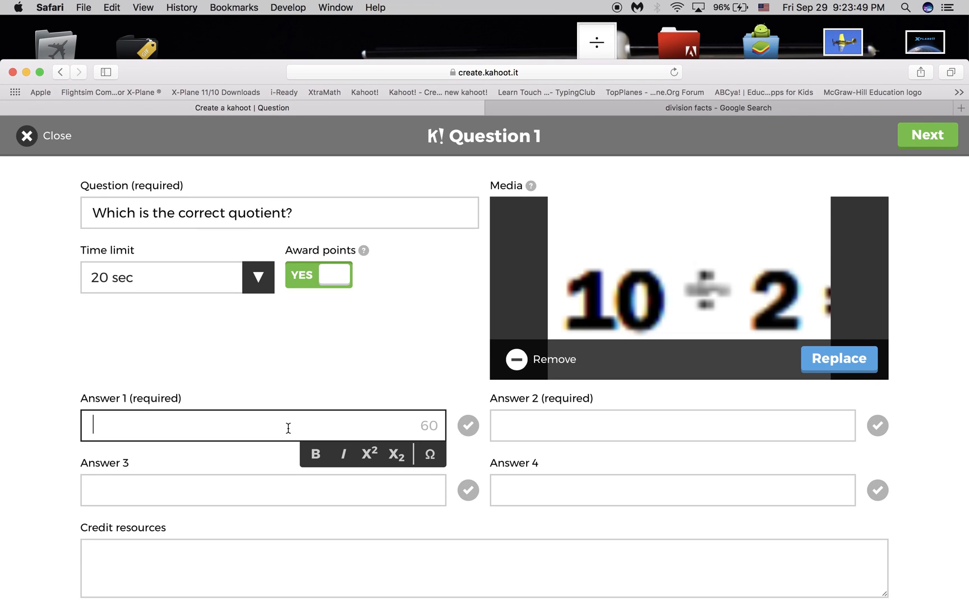
{"action": "mouse_move", "coordinate": [330, 434]}
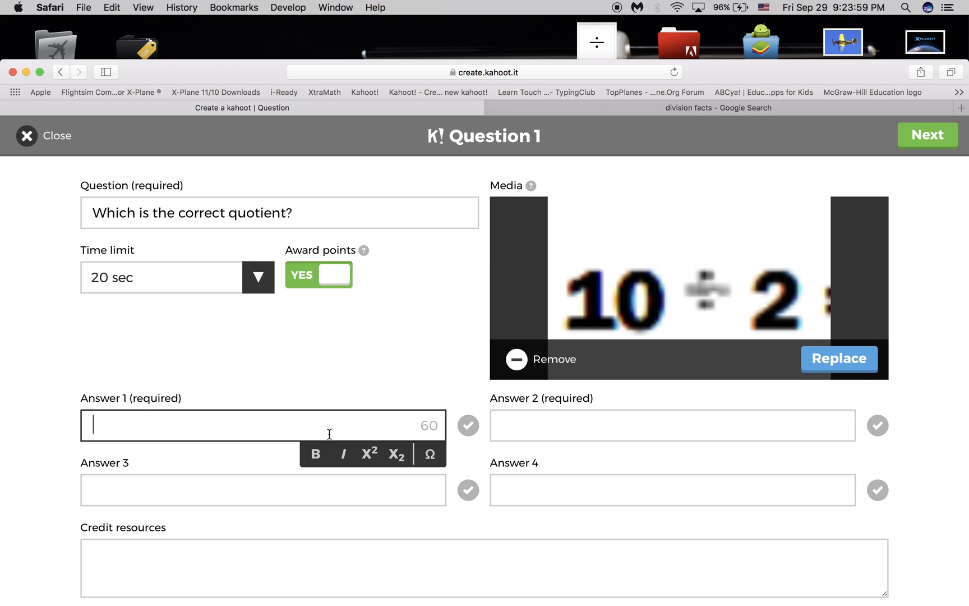
{"action": "mouse_move", "coordinate": [275, 412]}
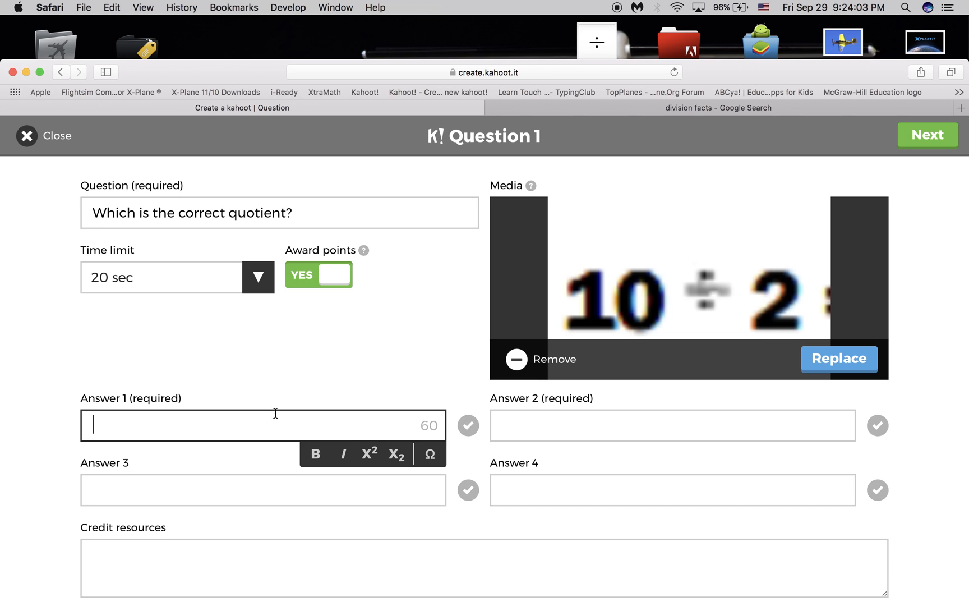
Fill in the answers 5 (correct), 8, 12 and 10.
{"action": "type", "text": "5"}
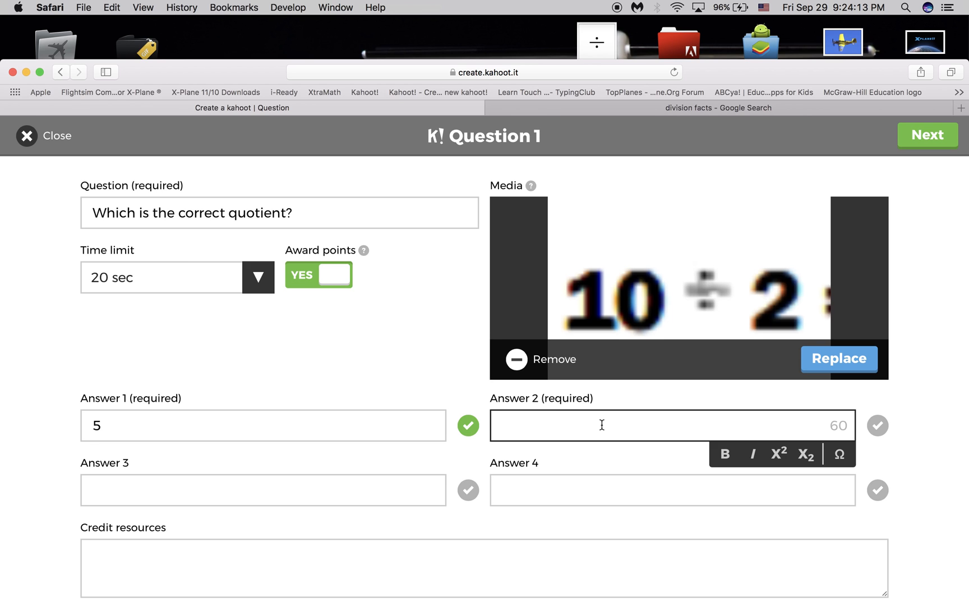
{"action": "type", "text": "8"}
{"action": "left_click", "coordinate": [263, 489]}
{"action": "type", "text": "12"}
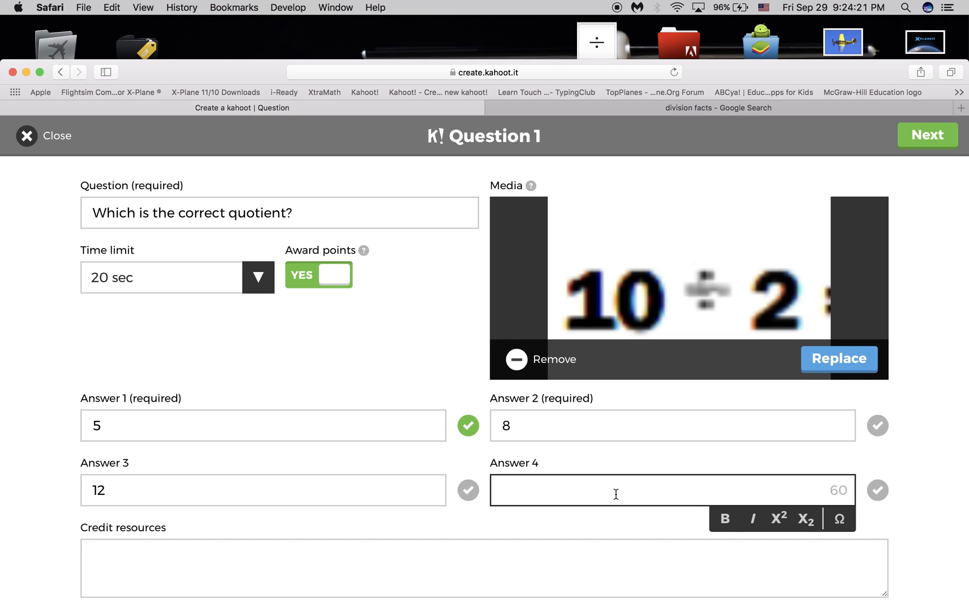
{"action": "type", "text": "10"}
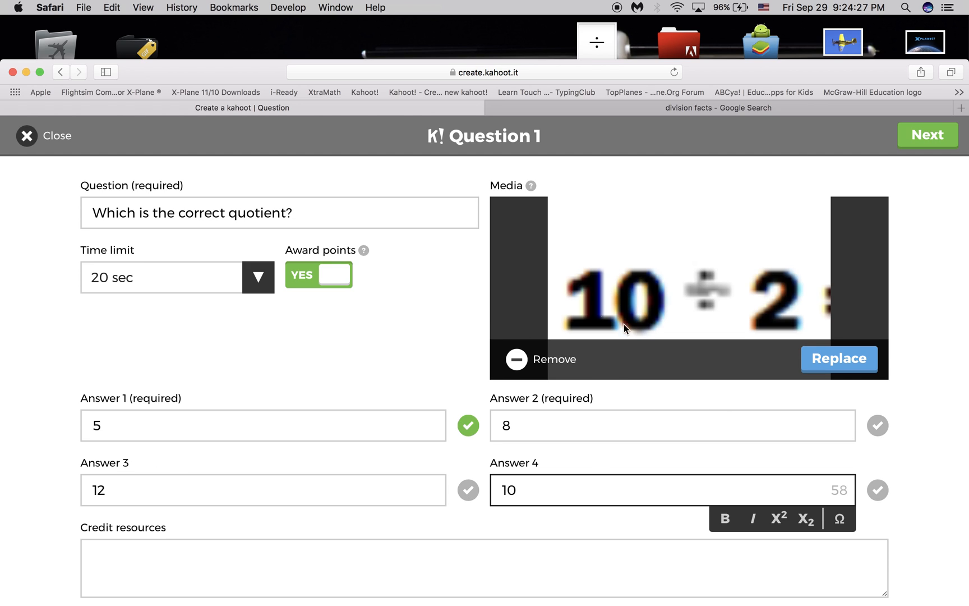
{"action": "mouse_move", "coordinate": [528, 334]}
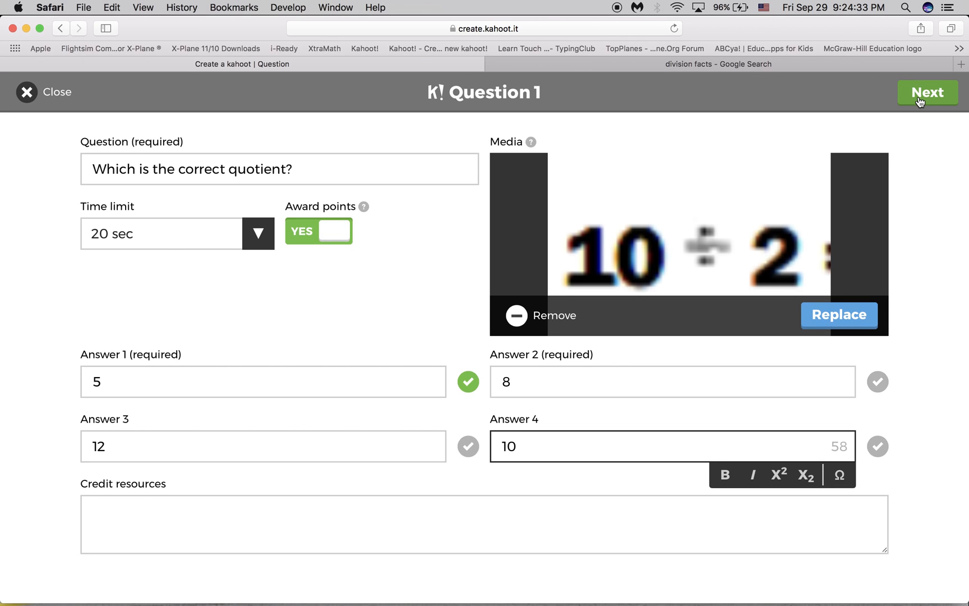
Save question 1 to the overview and add a second question.
{"action": "left_click", "coordinate": [927, 92]}
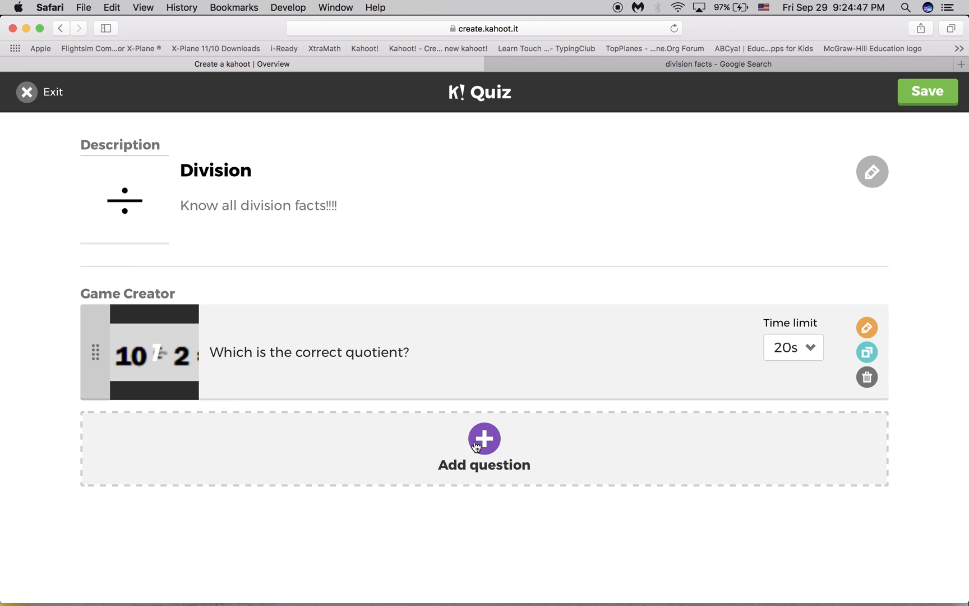
{"action": "mouse_move", "coordinate": [585, 508]}
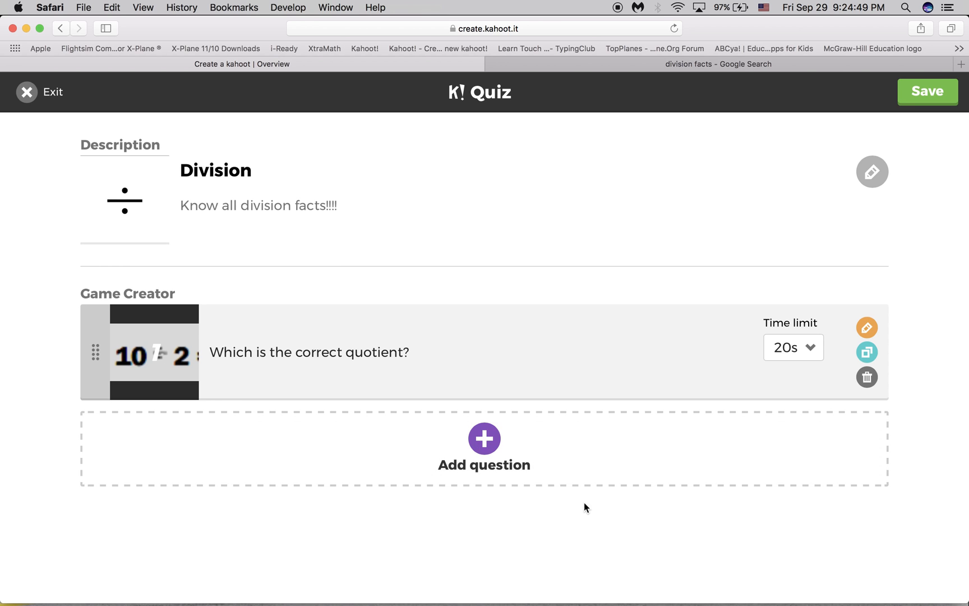
{"action": "left_click", "coordinate": [484, 438]}
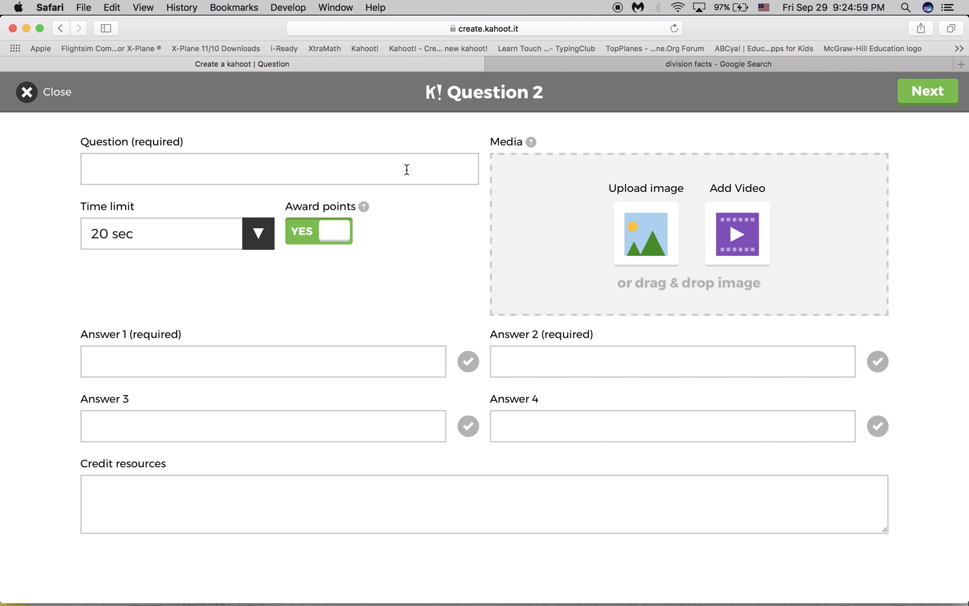
Type 'Which is the quotient?' into question 2's Question field.
{"action": "left_click", "coordinate": [283, 168]}
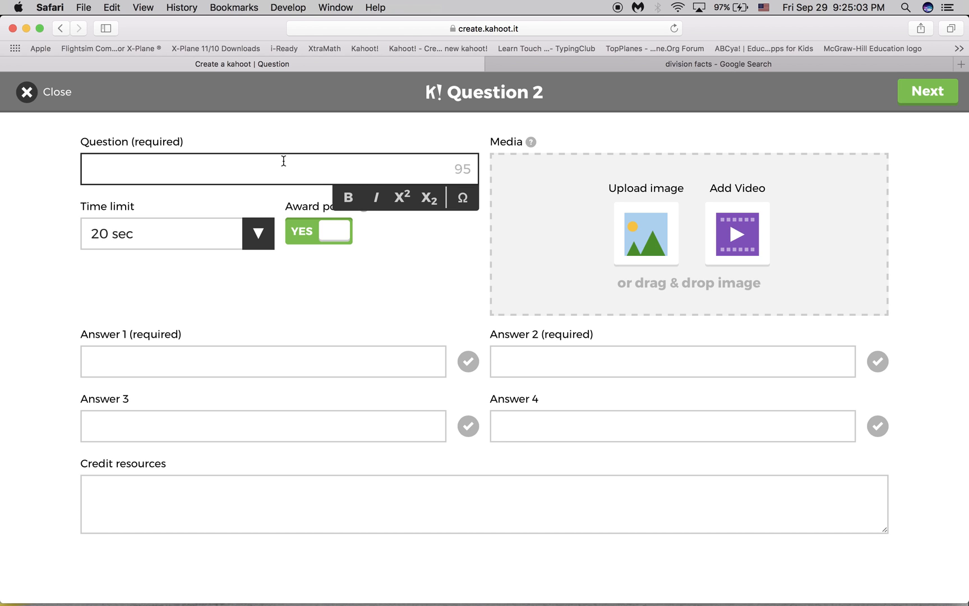
{"action": "left_click", "coordinate": [284, 169]}
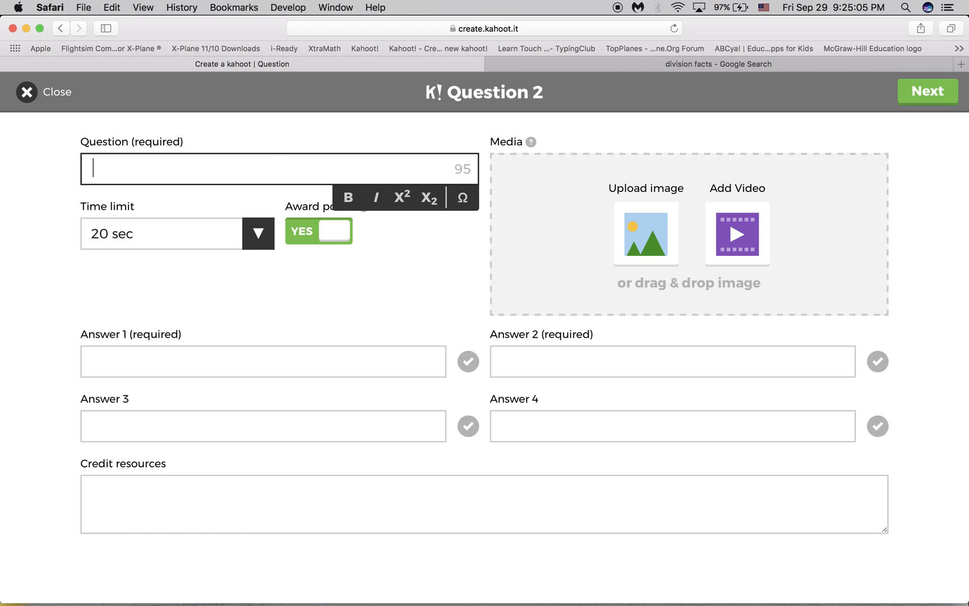
{"action": "type", "text": "Which is th"}
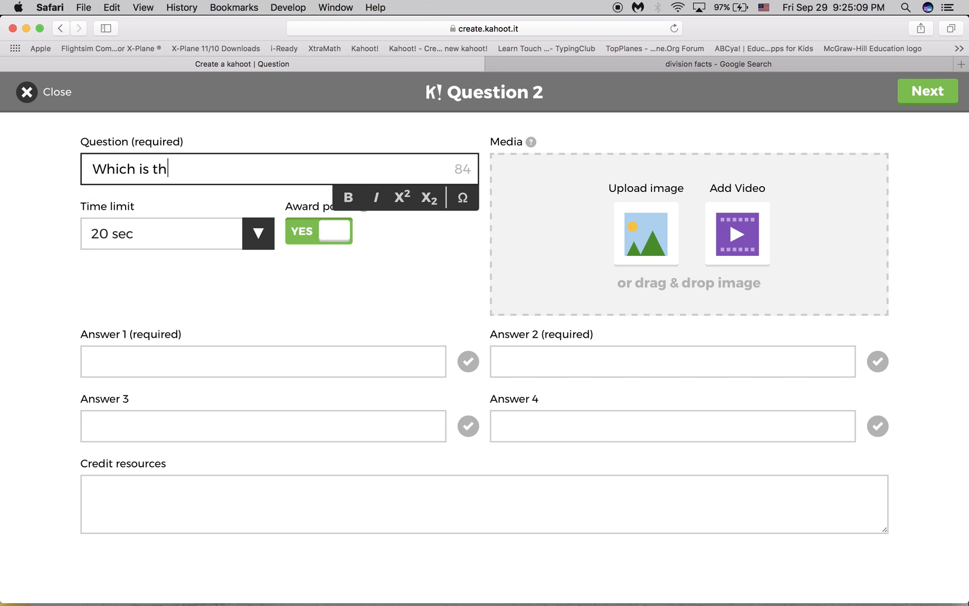
{"action": "type", "text": "e quo"}
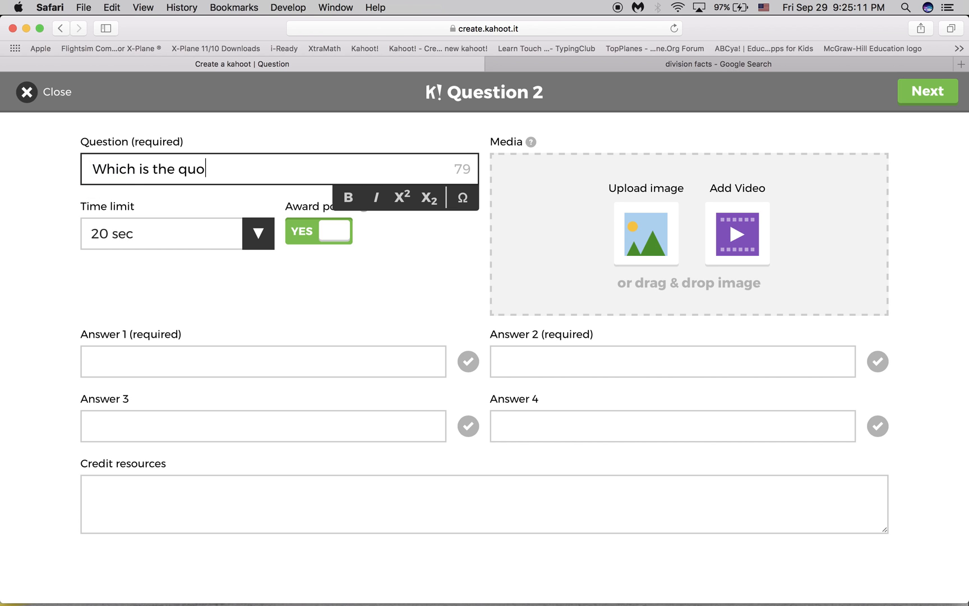
{"action": "type", "text": "tient"}
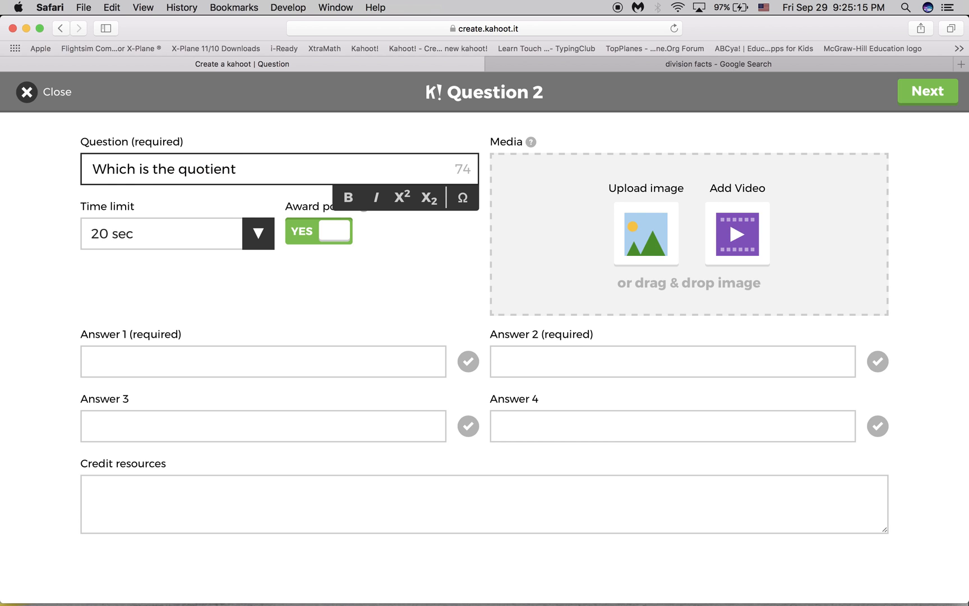
{"action": "type", "text": "?"}
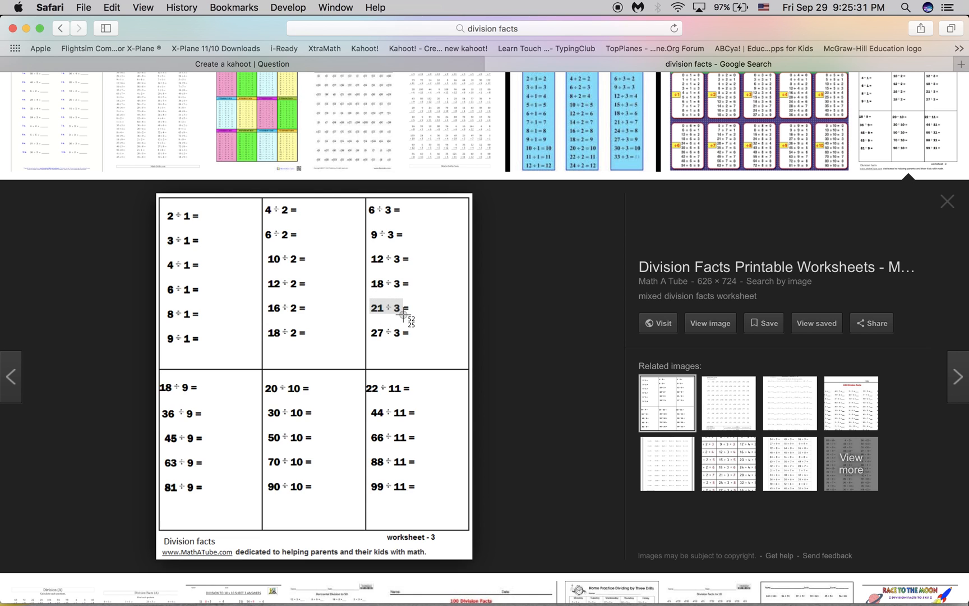
{"action": "mouse_move", "coordinate": [475, 99]}
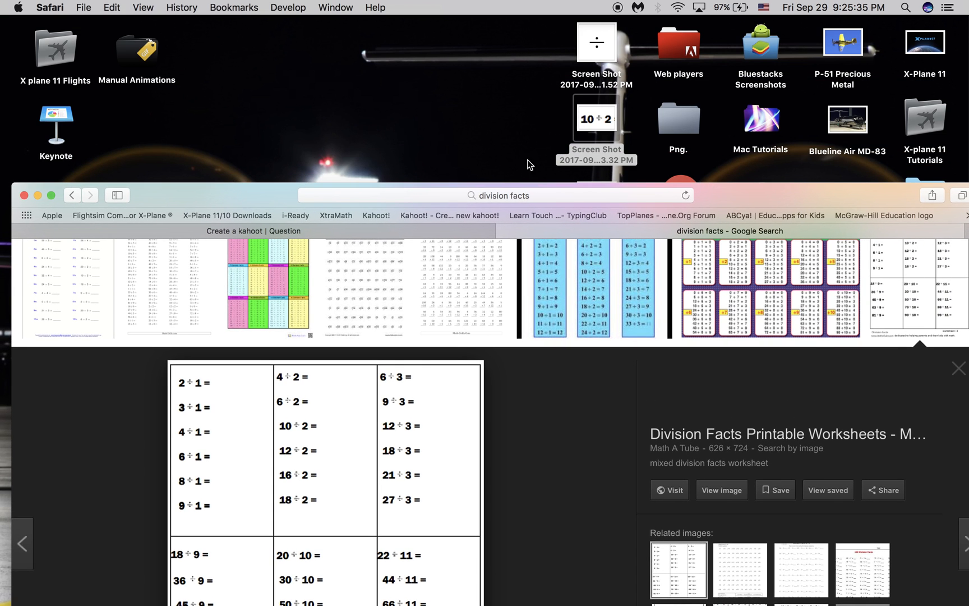
Return to the Create a kahoot tab after screenshotting the 21 ÷ 3 problem.
{"action": "left_click", "coordinate": [253, 230]}
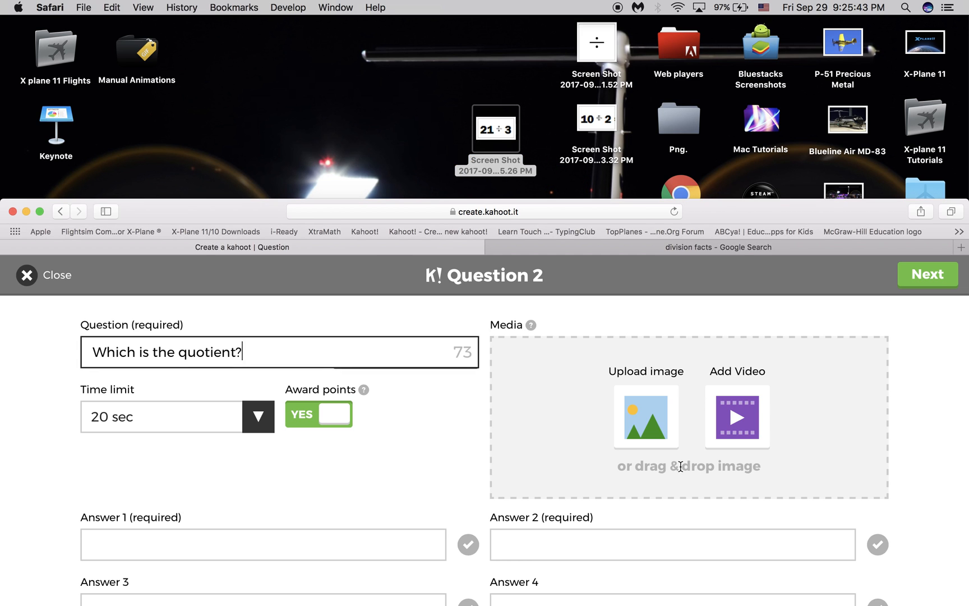
Attach the 21 ÷ 3 screenshot to question 2 by dragging it from the desktop.
{"action": "left_click", "coordinate": [645, 416]}
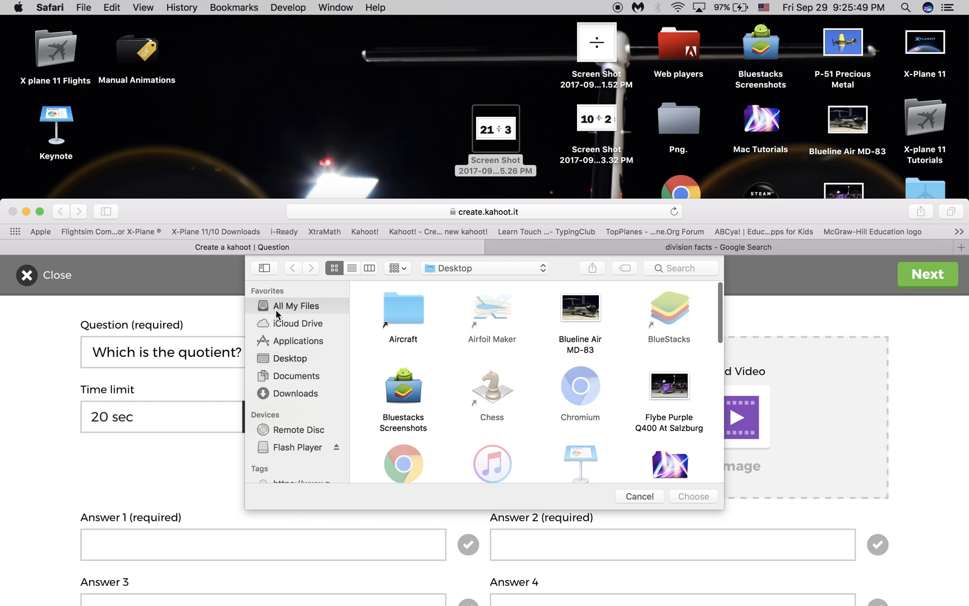
{"action": "left_click", "coordinate": [296, 306]}
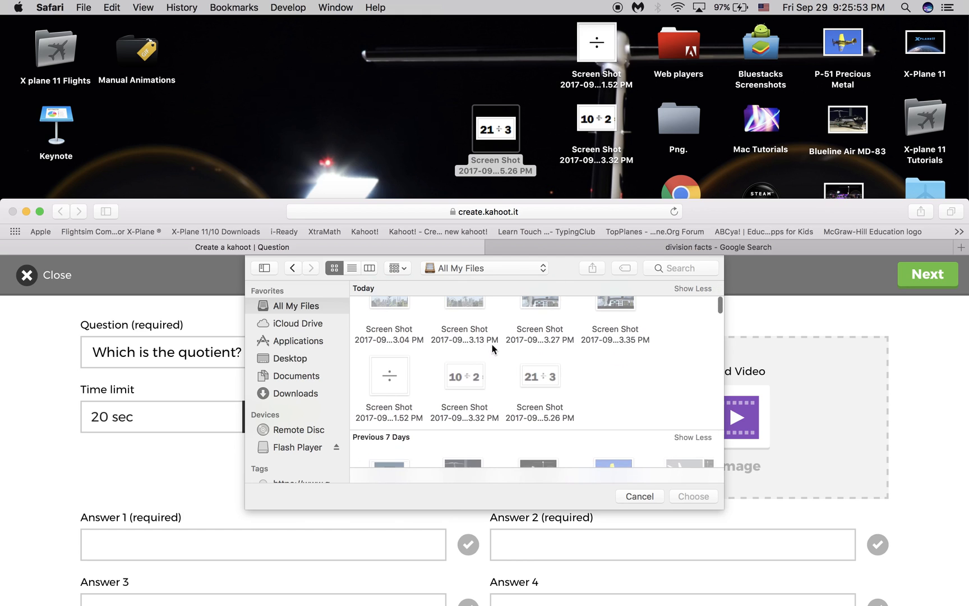
{"action": "mouse_move", "coordinate": [550, 277]}
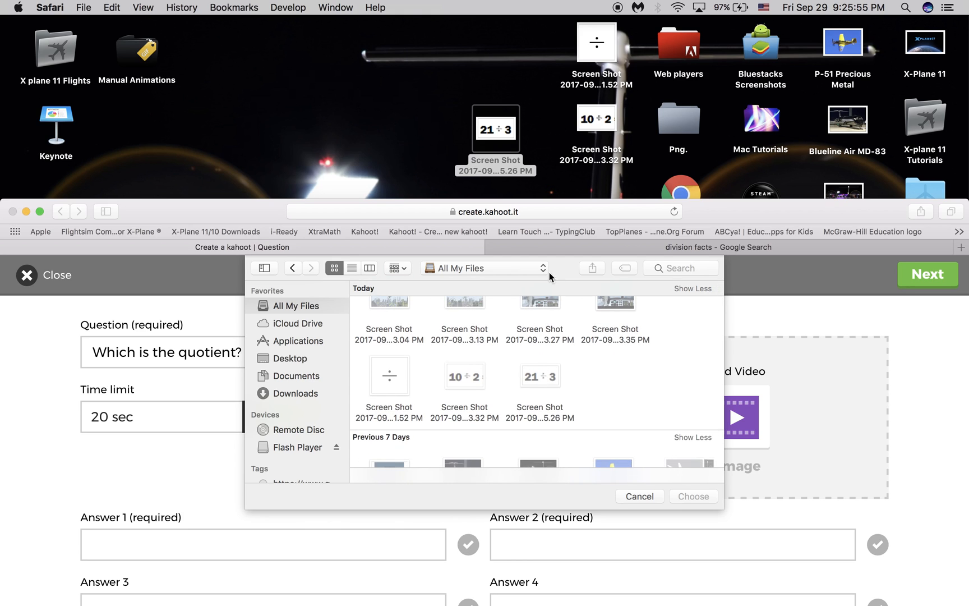
{"action": "mouse_move", "coordinate": [736, 218]}
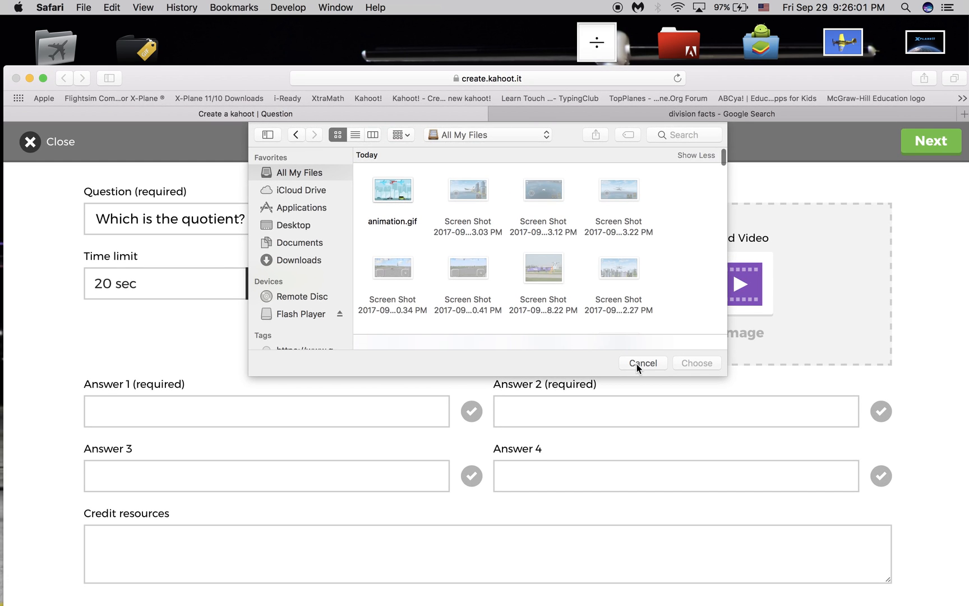
{"action": "left_click", "coordinate": [642, 363]}
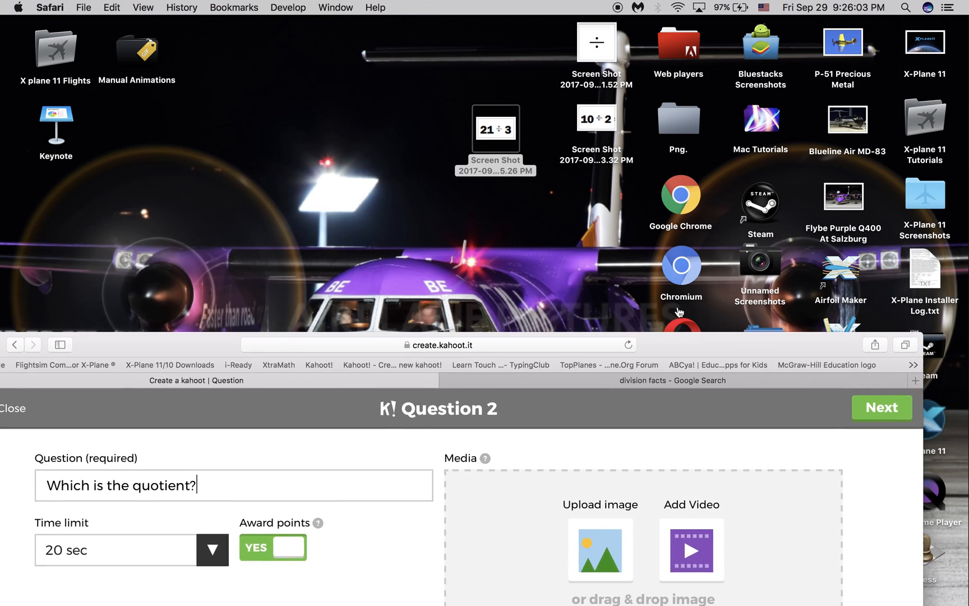
{"action": "left_click_drag", "start_coordinate": [495, 130], "coordinate": [568, 439]}
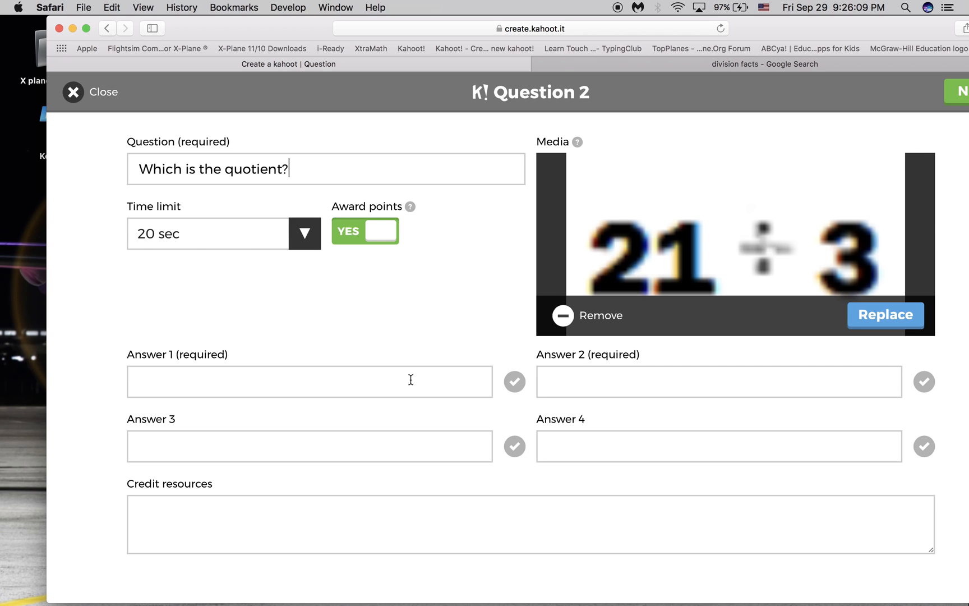
{"action": "mouse_move", "coordinate": [413, 377]}
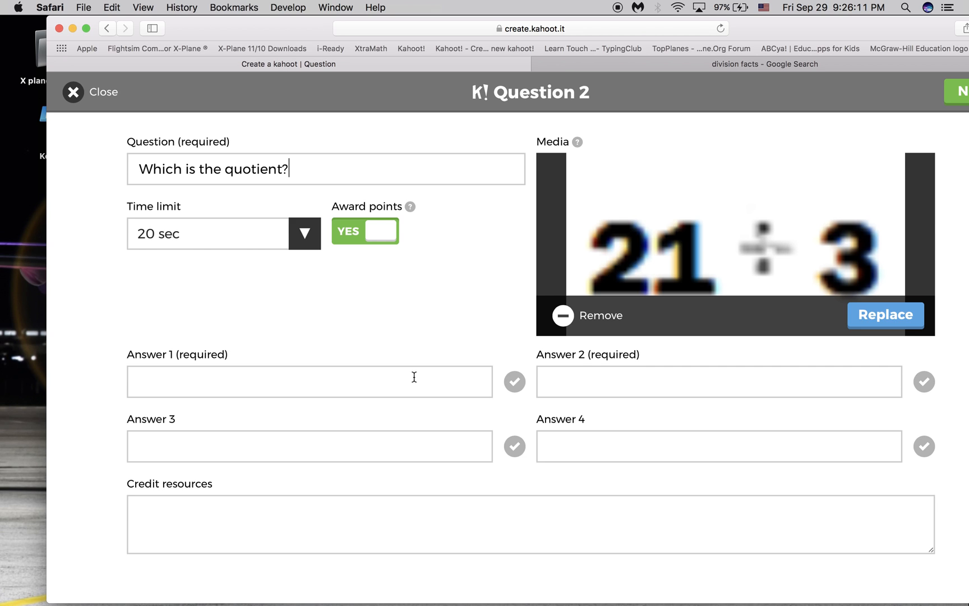
Enter answers 8, 7 and 24 for question 2 and mark 7 correct.
{"action": "left_click", "coordinate": [309, 381]}
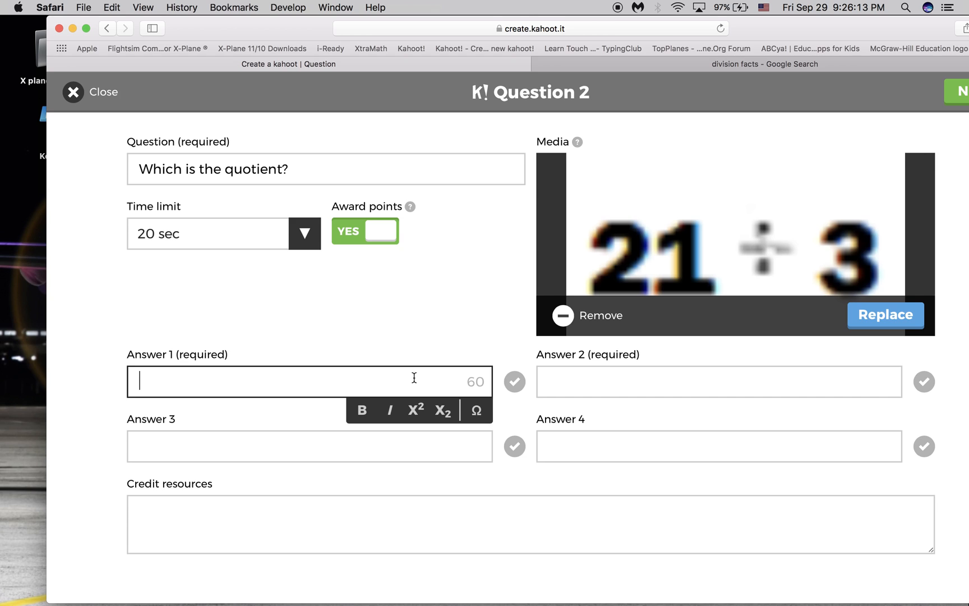
{"action": "left_click", "coordinate": [716, 381]}
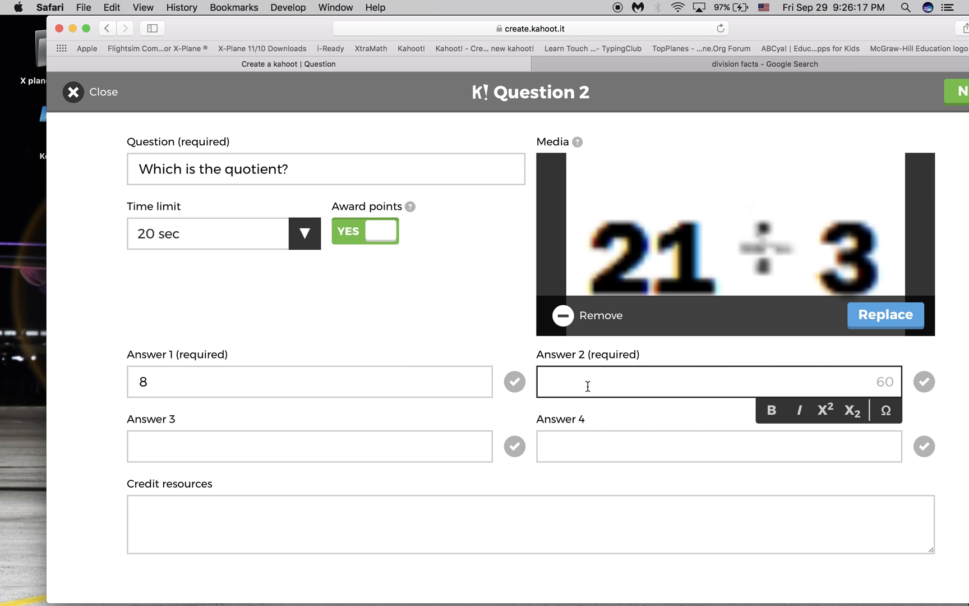
{"action": "type", "text": "7"}
{"action": "left_click", "coordinate": [310, 446]}
{"action": "type", "text": "2"}
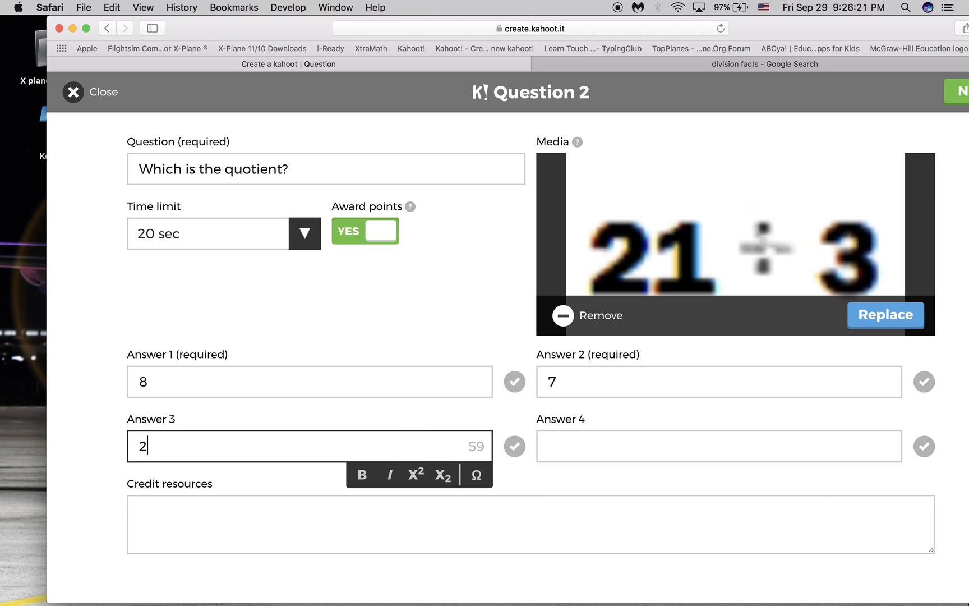
{"action": "type", "text": "4"}
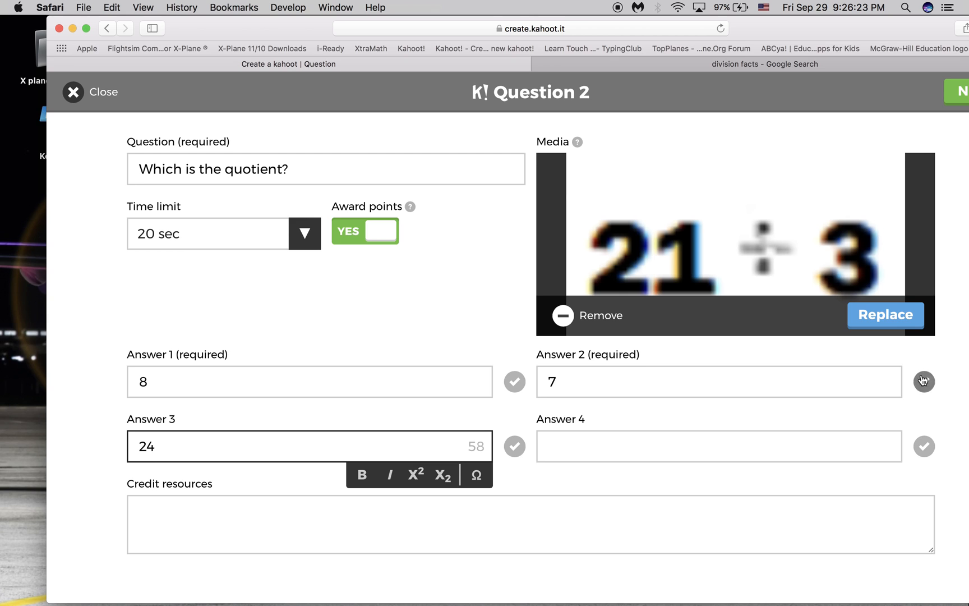
{"action": "left_click", "coordinate": [924, 381]}
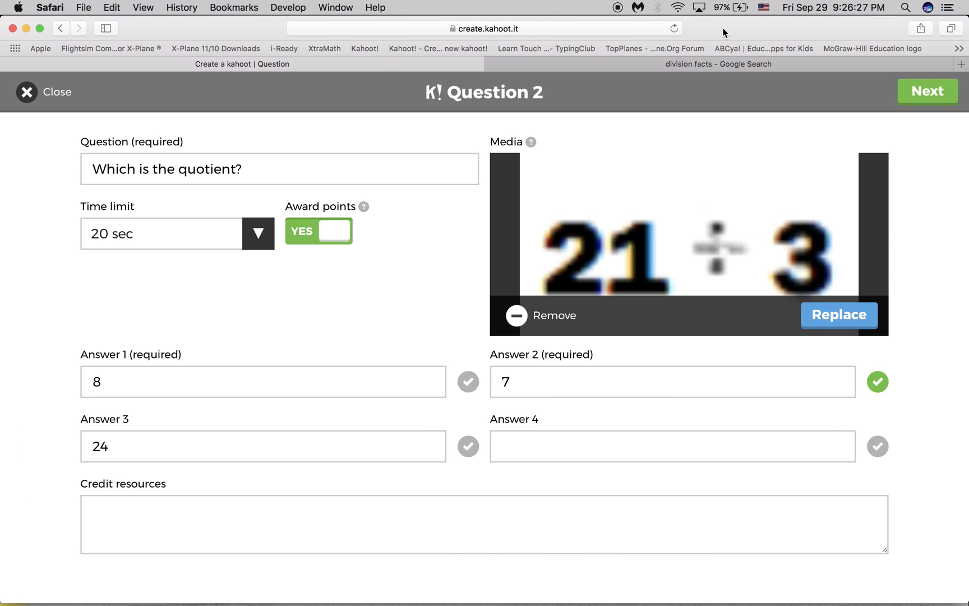
Finish question 2 and return to the Division quiz overview showing both questions.
{"action": "left_click", "coordinate": [928, 90]}
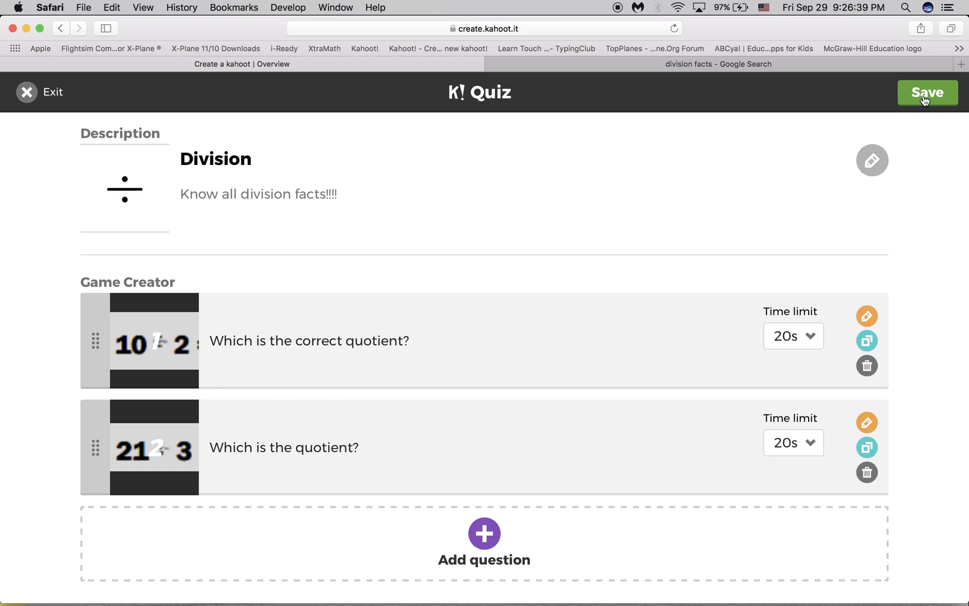
Save the Division quiz privately and launch it with Play it.
{"action": "left_click", "coordinate": [927, 93]}
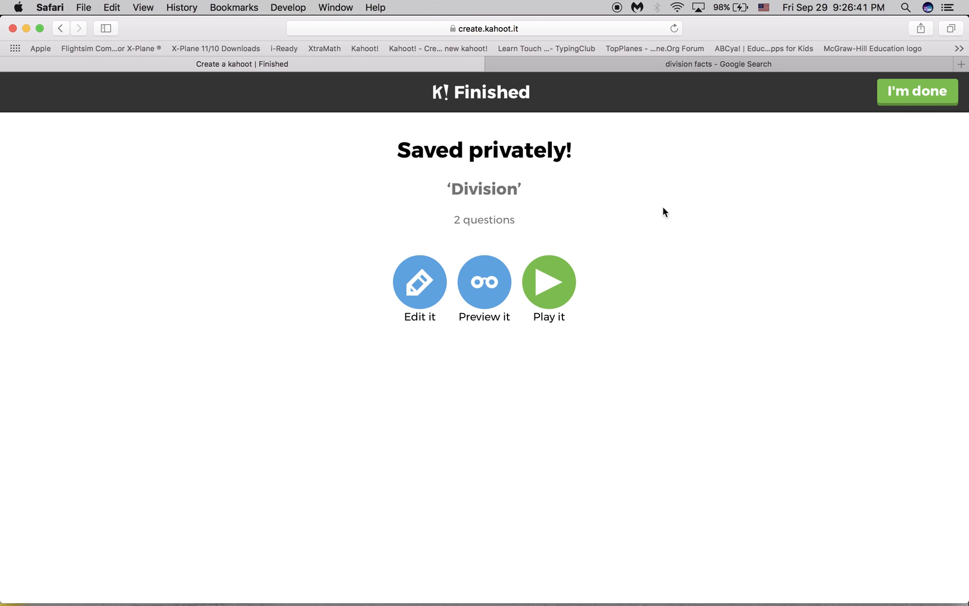
{"action": "mouse_move", "coordinate": [629, 235]}
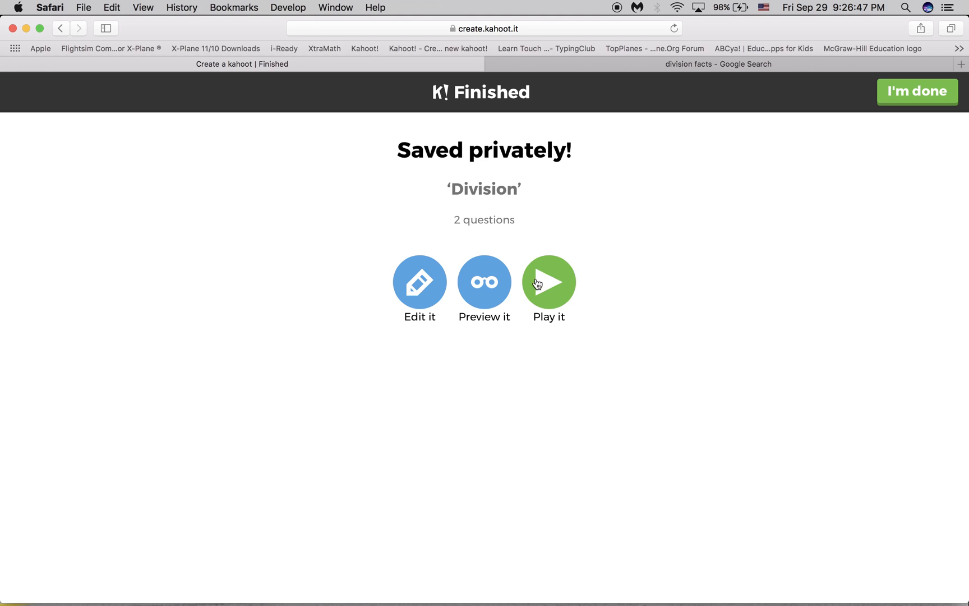
{"action": "left_click", "coordinate": [549, 282]}
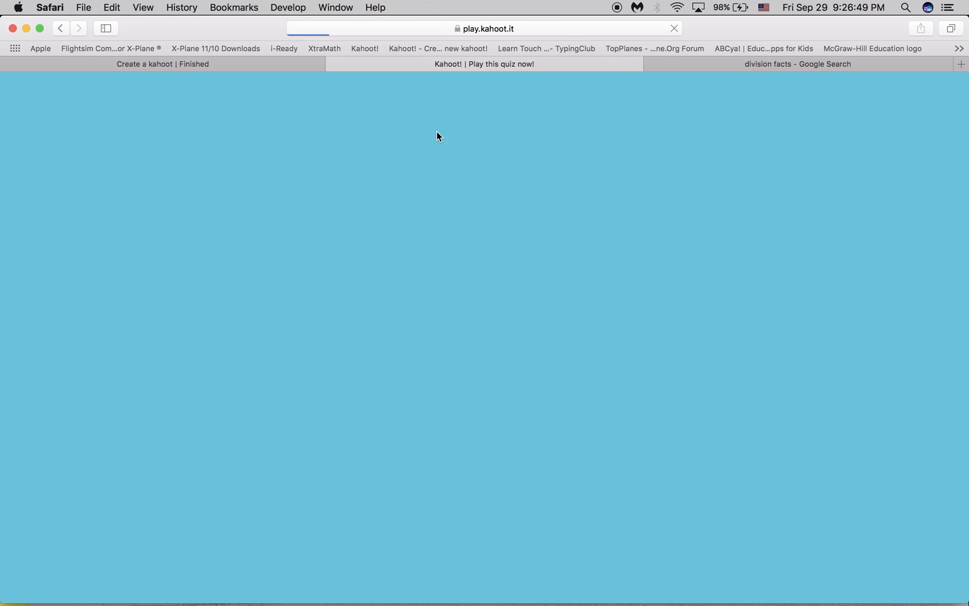